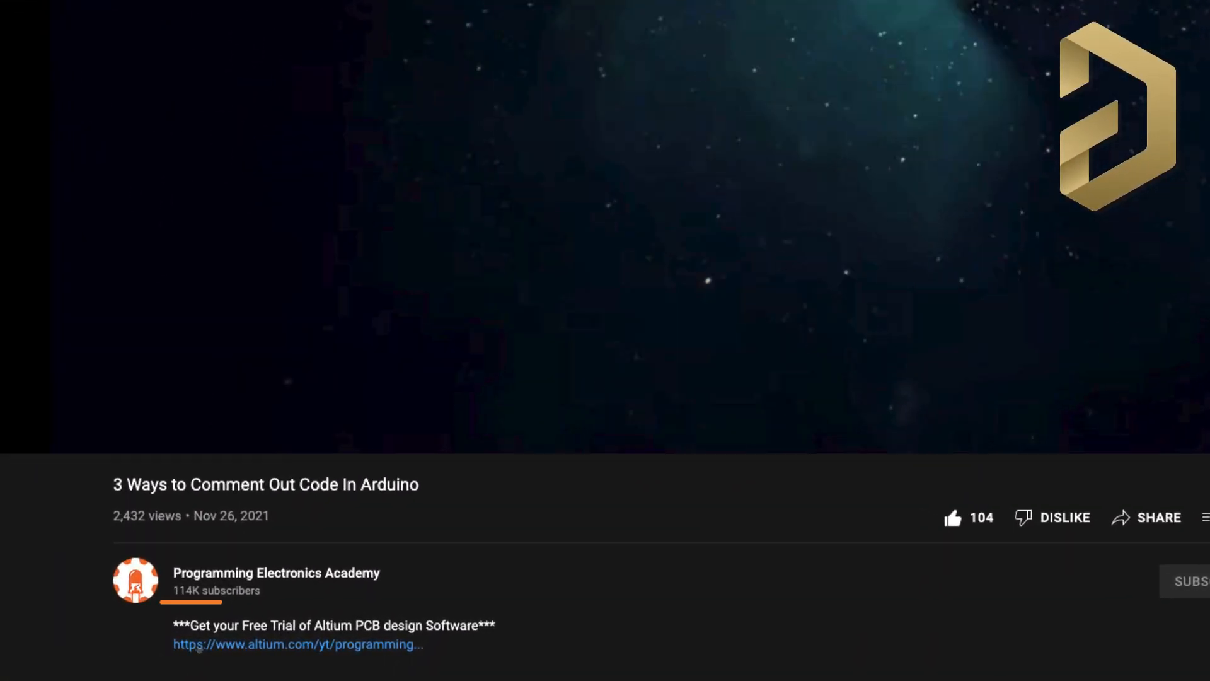
Step: Follow the description link to the espressif/arduino-esp32 GitHub repository
{"action": "left_click", "coordinate": [298, 644]}
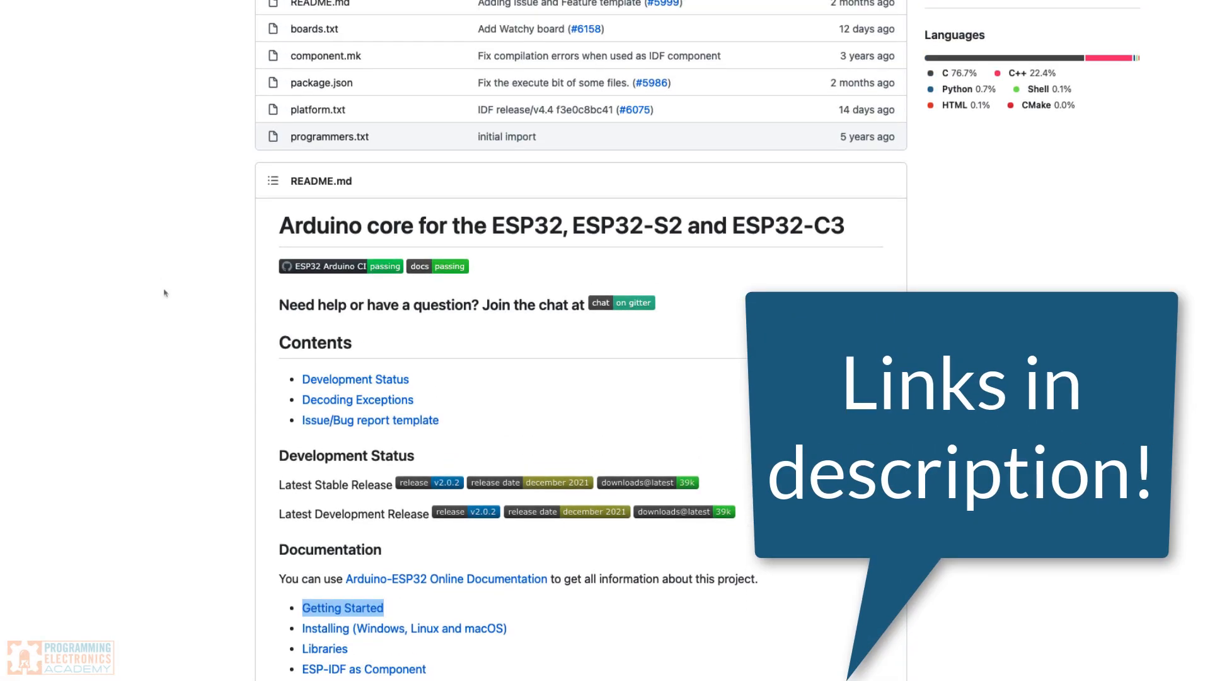
Step: Reach the Installing using Boards Manager section of the Getting Started docs
{"action": "scroll", "scroll_direction": "down", "scroll_amount": 3}
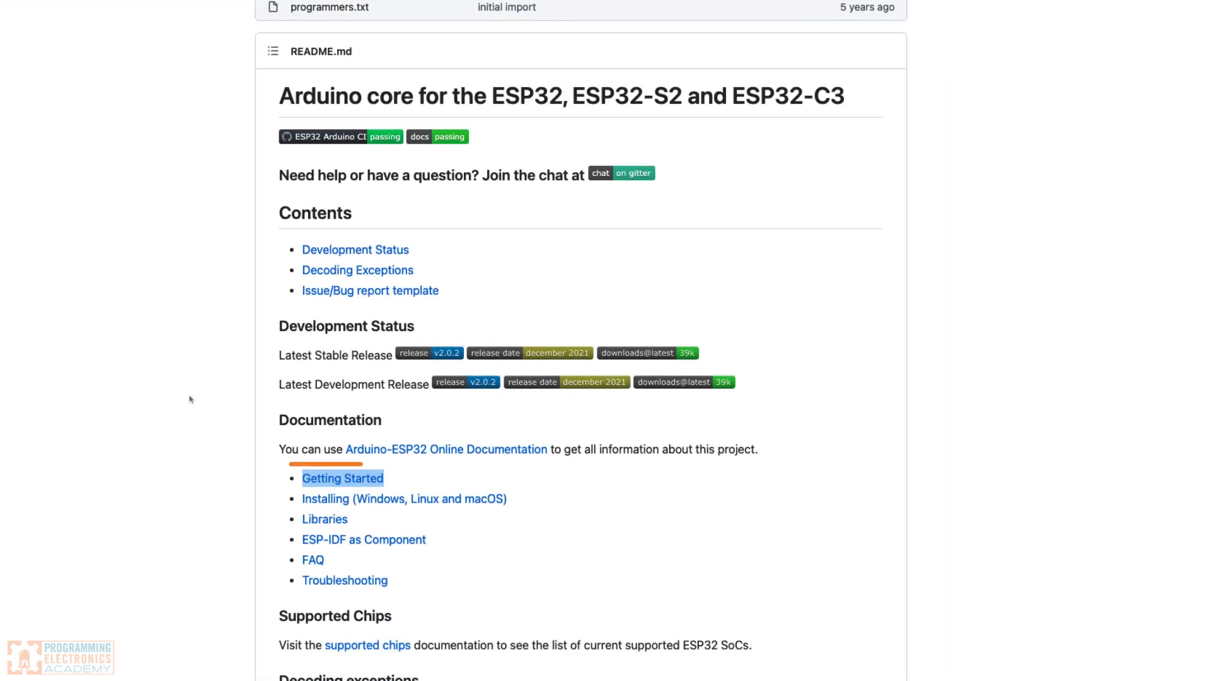
{"action": "left_click", "coordinate": [341, 478]}
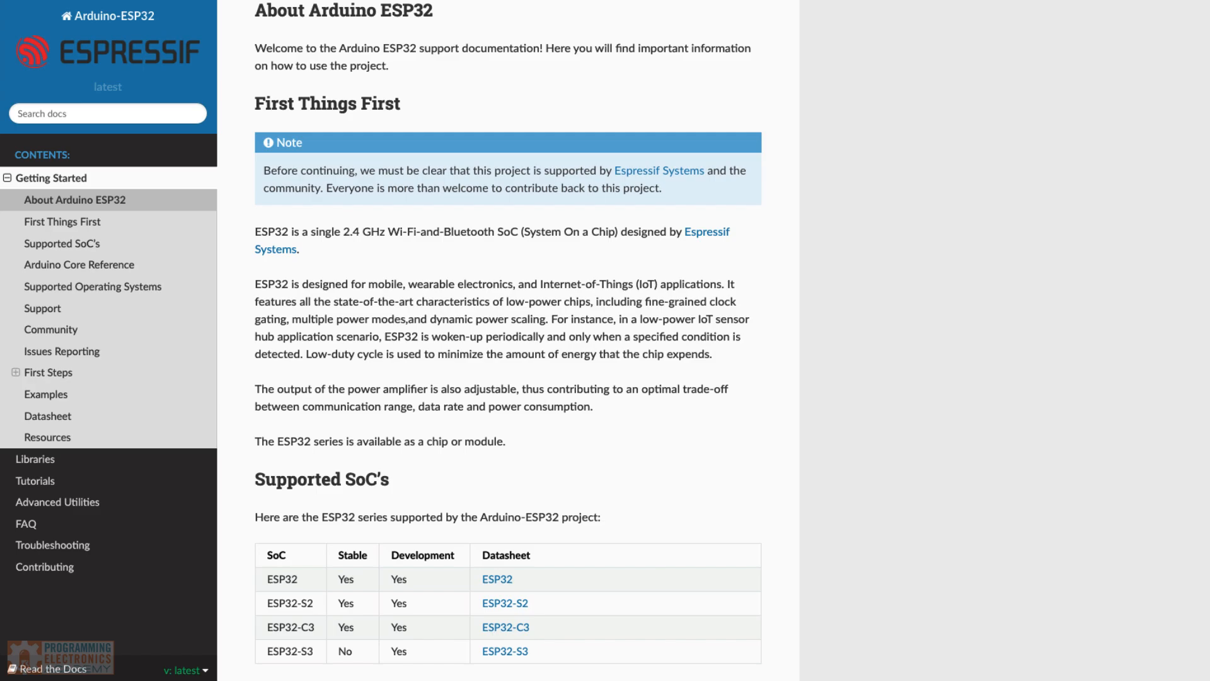
{"action": "scroll", "scroll_direction": "down", "scroll_amount": 3}
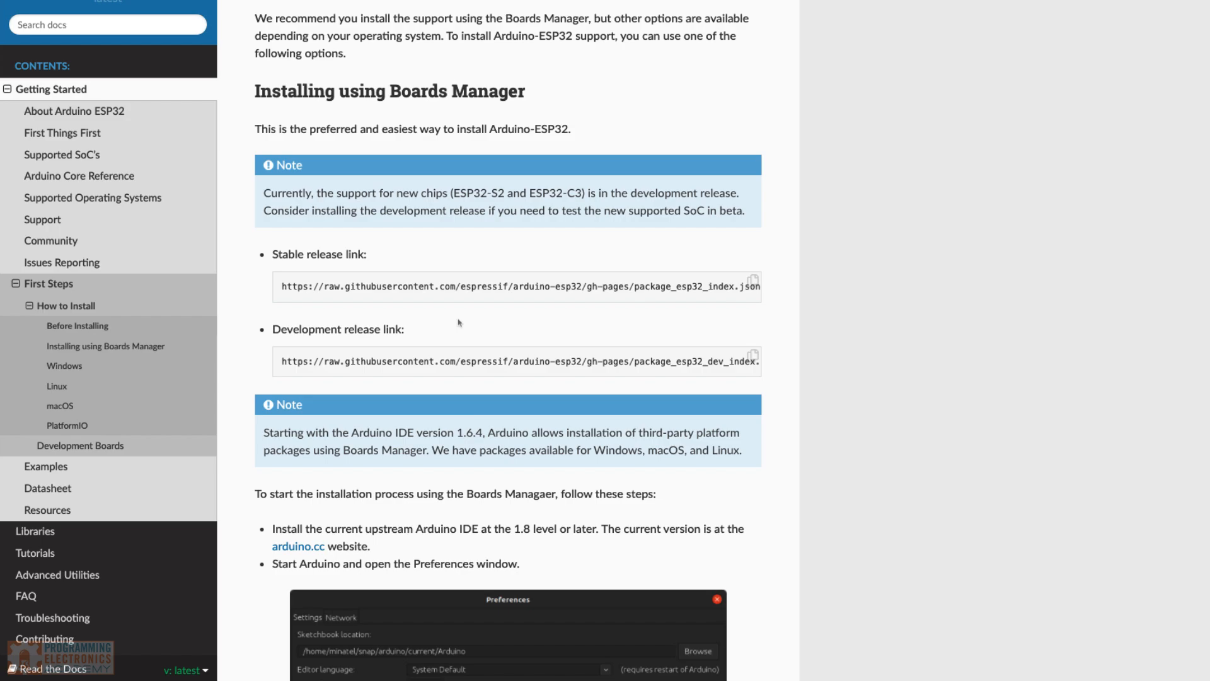
{"action": "mouse_move", "coordinate": [248, 290]}
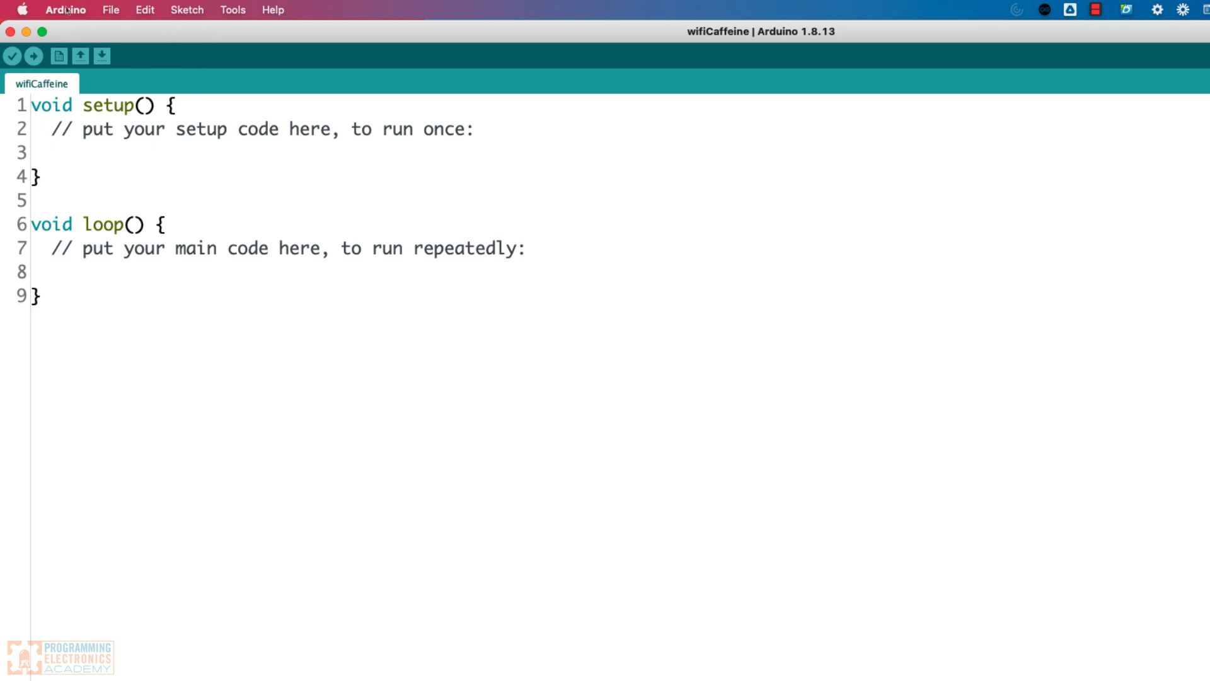
{"action": "mouse_move", "coordinate": [66, 9]}
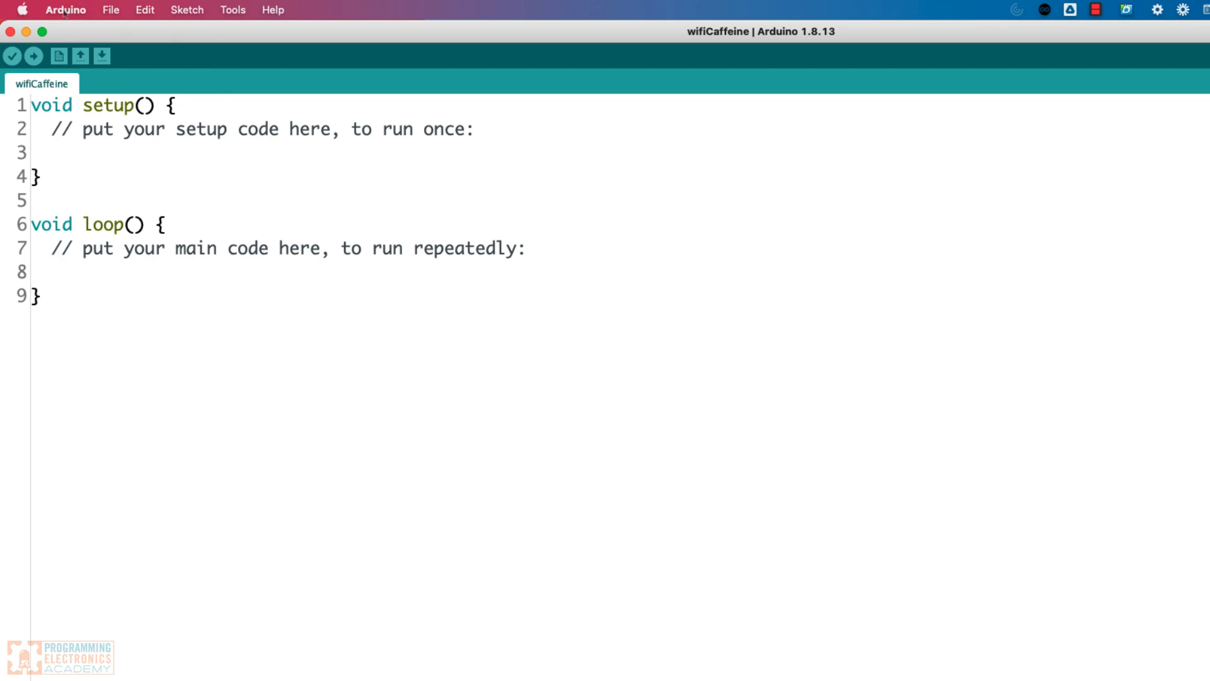
Step: Bring up Preferences and focus the Additional Boards Manager URLs field holding the ESP8266 URL
{"action": "left_click", "coordinate": [65, 10]}
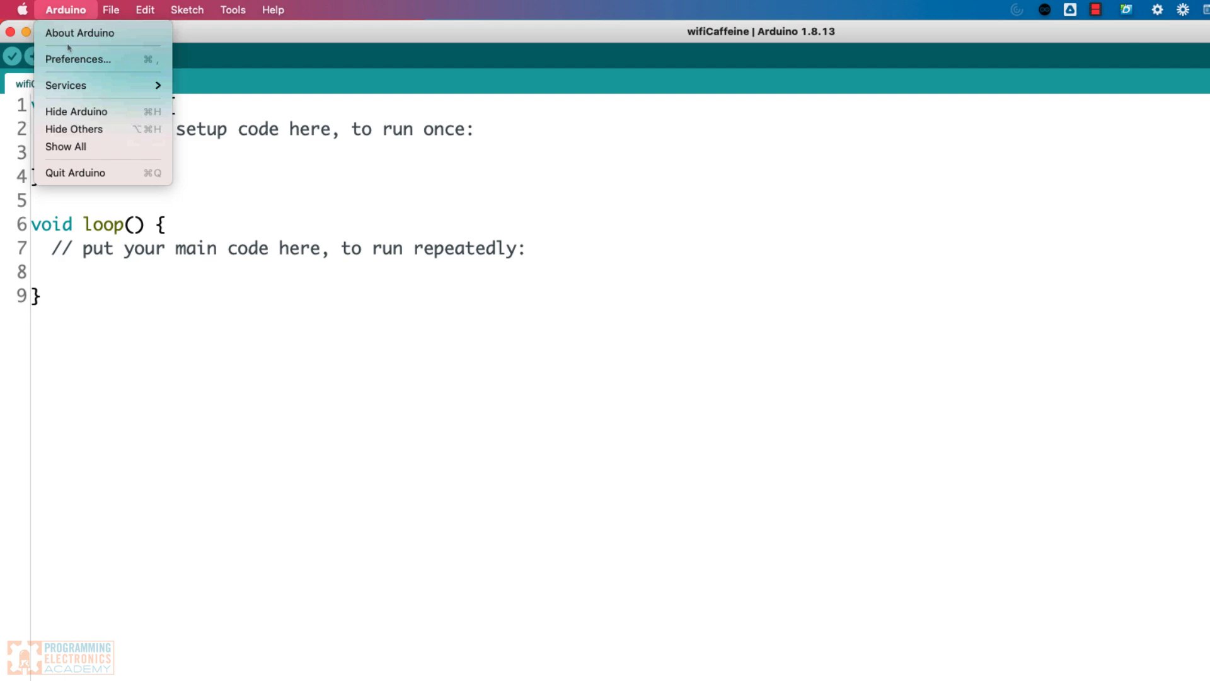
{"action": "left_click", "coordinate": [77, 59]}
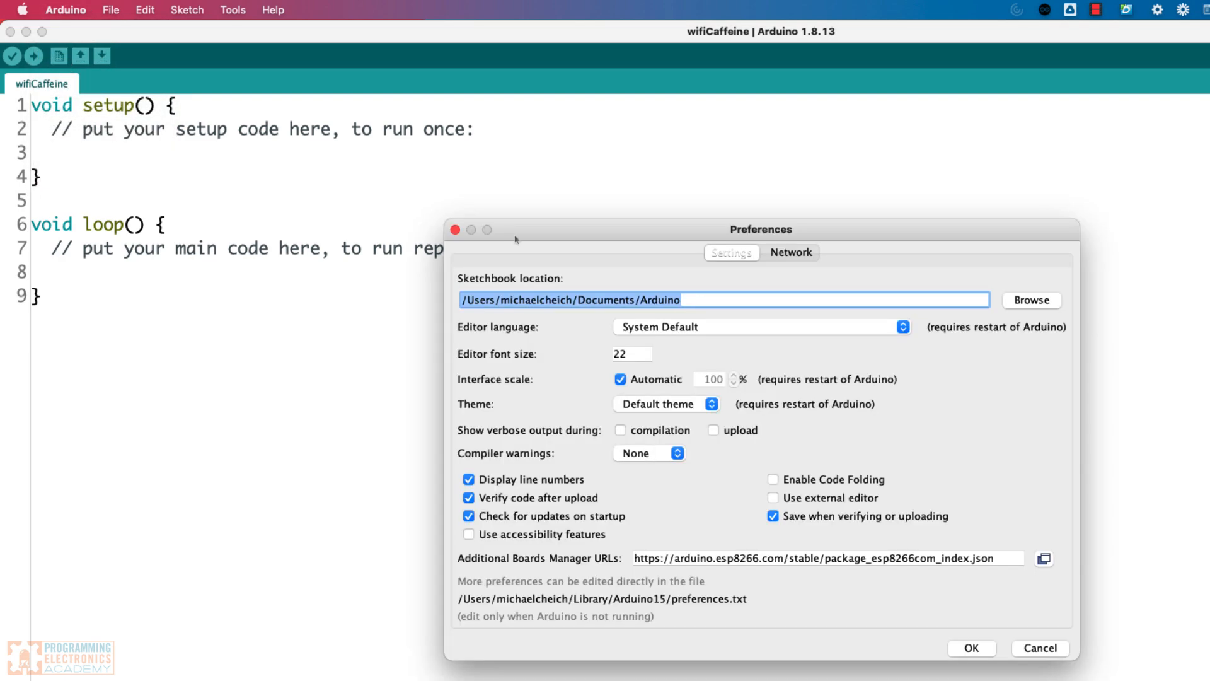
{"action": "mouse_move", "coordinate": [477, 563]}
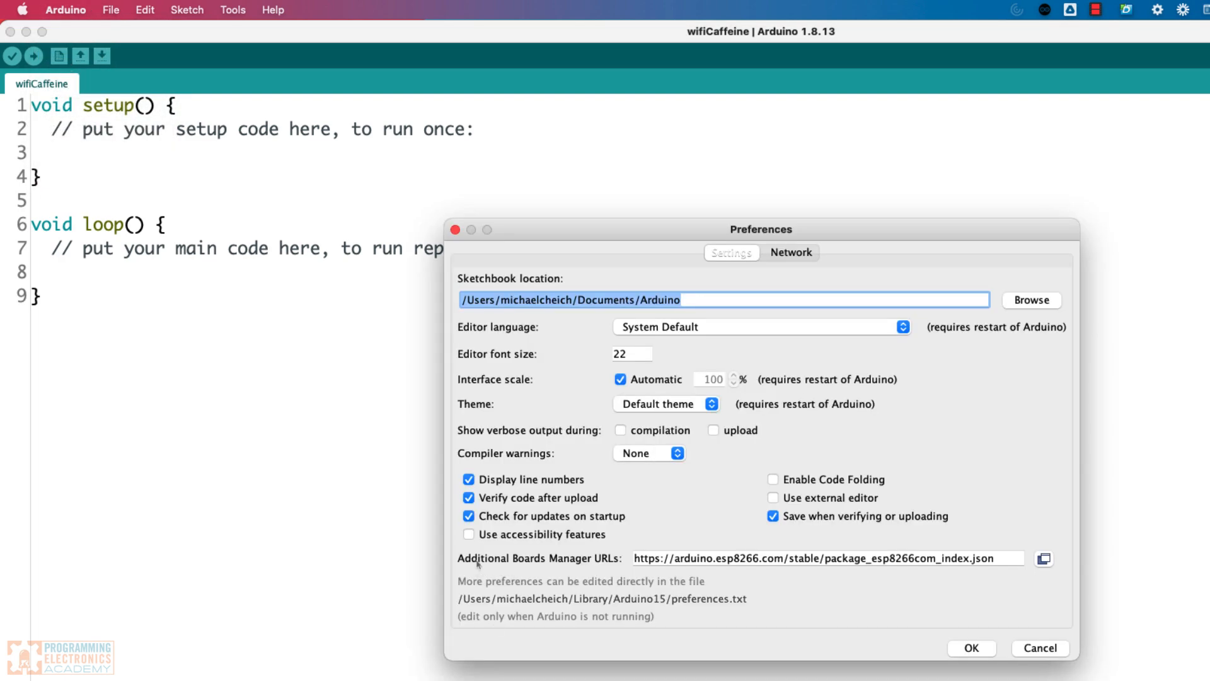
{"action": "left_click", "coordinate": [829, 558]}
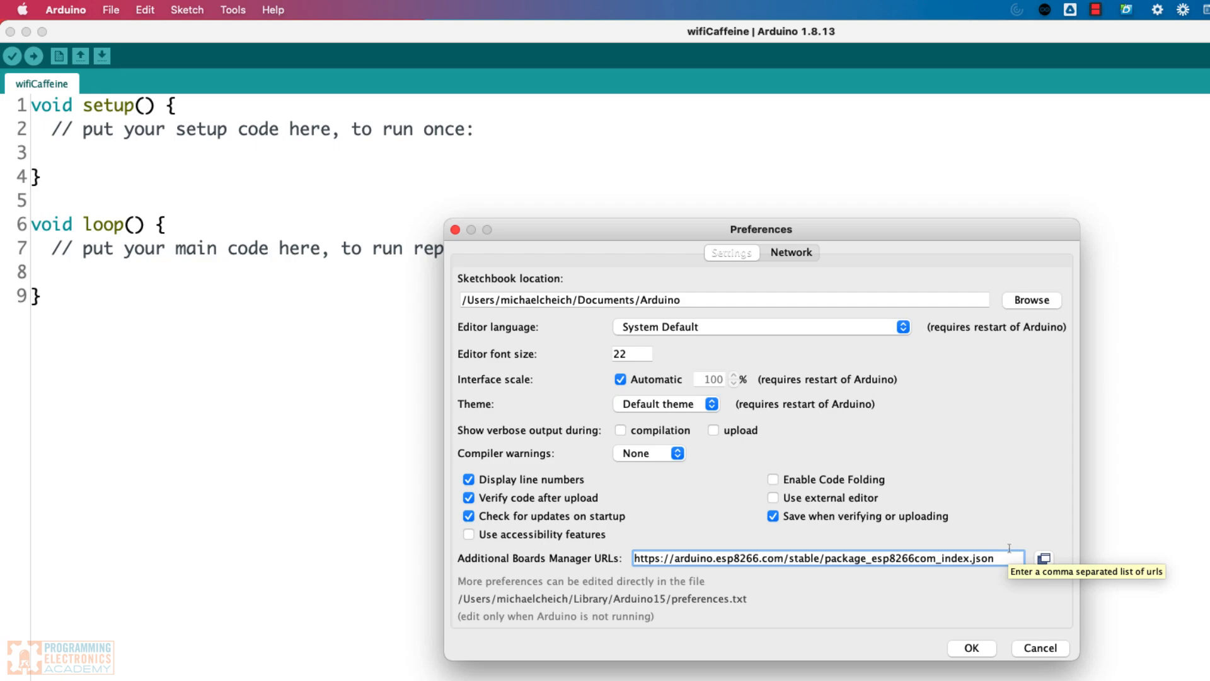
{"action": "mouse_move", "coordinate": [783, 561]}
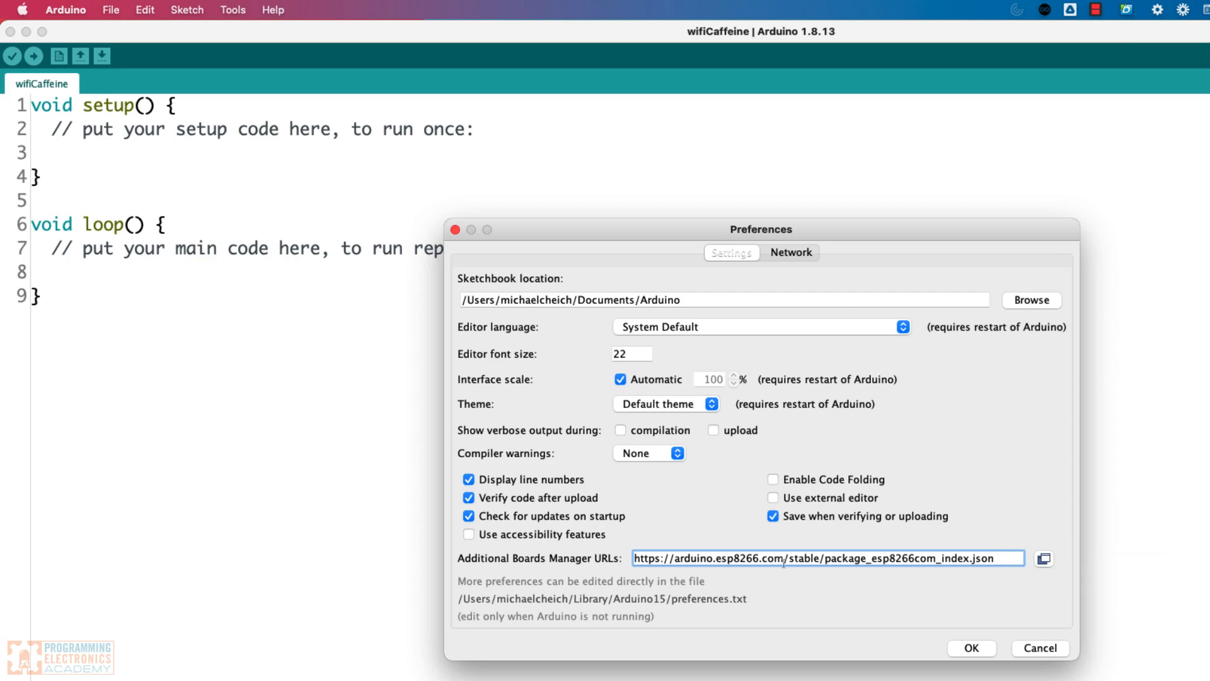
{"action": "mouse_move", "coordinate": [943, 492]}
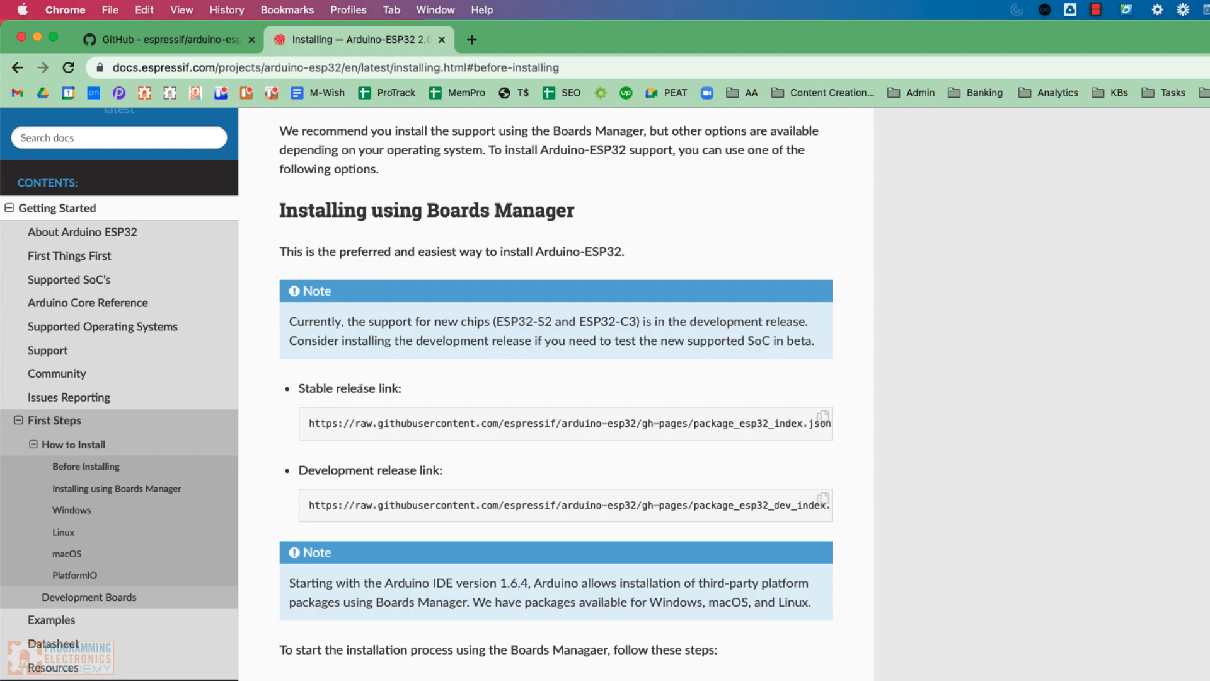
{"action": "mouse_move", "coordinate": [430, 485]}
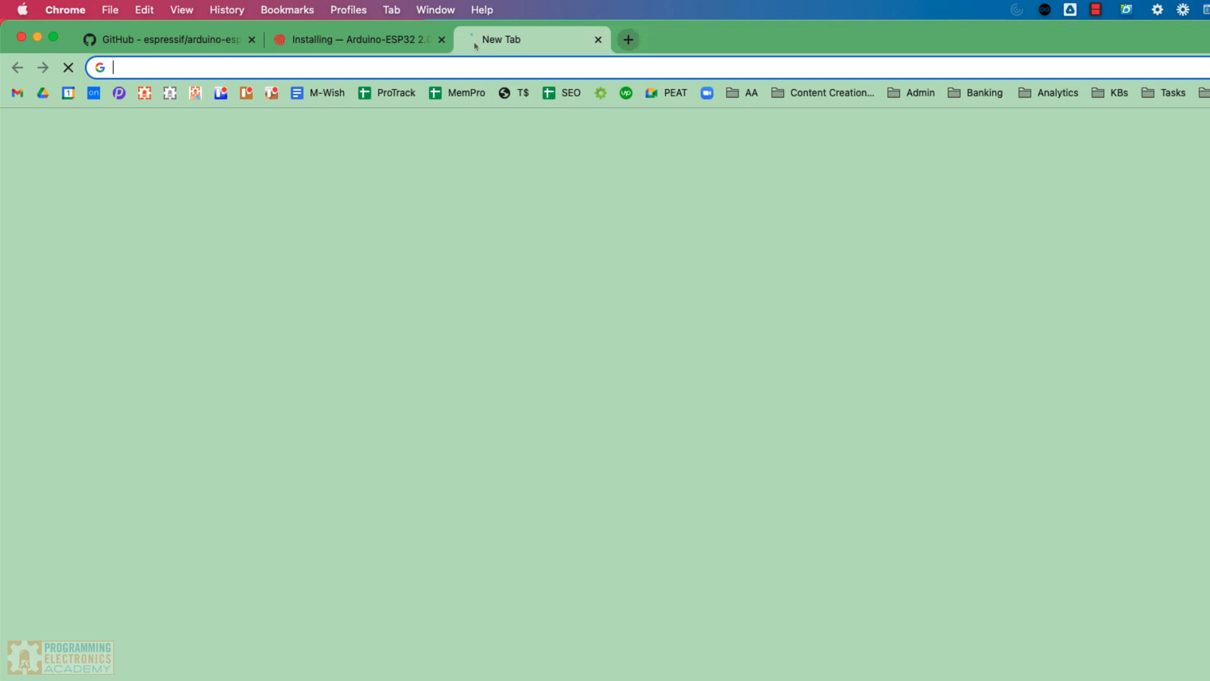
Step: Load package_esp32_index.json from raw.githubusercontent.com in a new tab and scan its boards and tools
{"action": "type", "text": "https://raw.githubusercontent.com/espressif/arduino-esp32/gh-pages/package_esp32_index.json"}
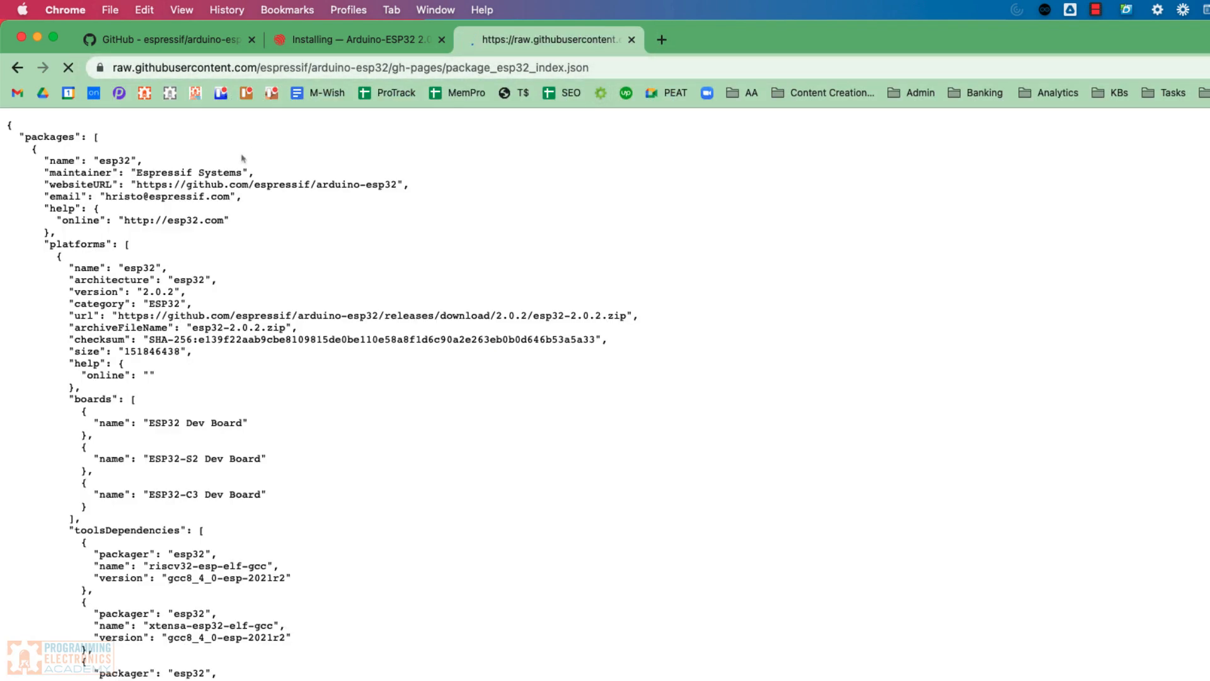
{"action": "scroll", "scroll_direction": "down", "scroll_amount": 3}
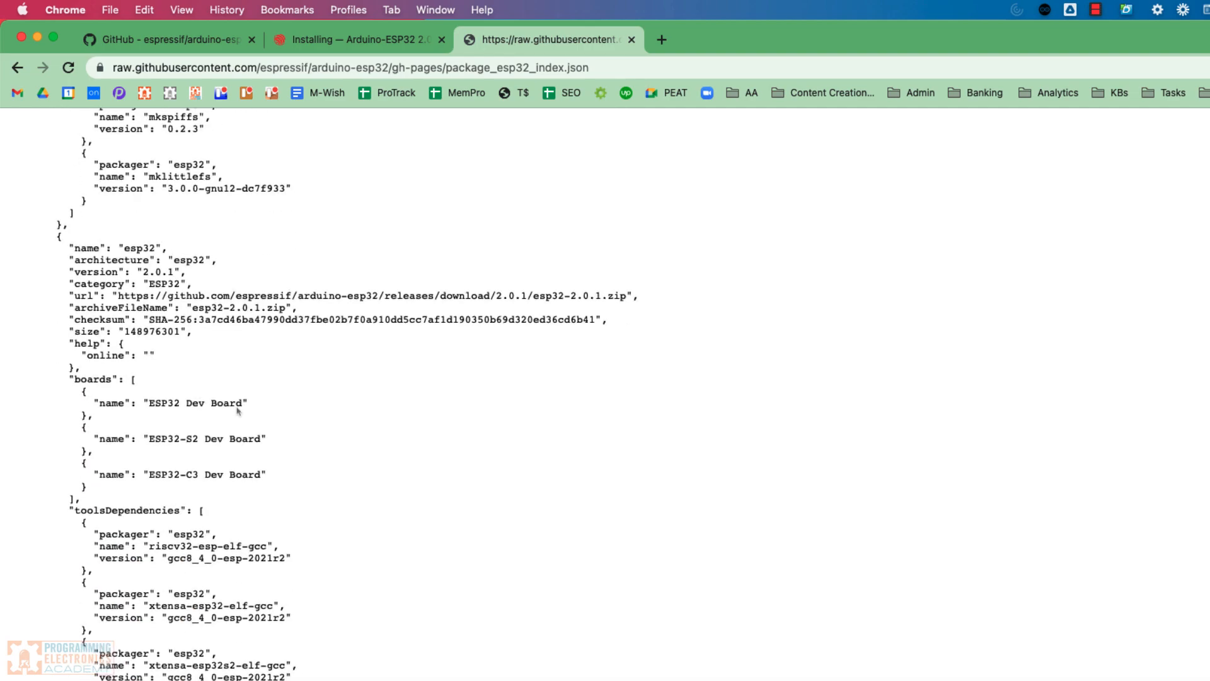
{"action": "scroll", "scroll_direction": "down", "scroll_amount": 3}
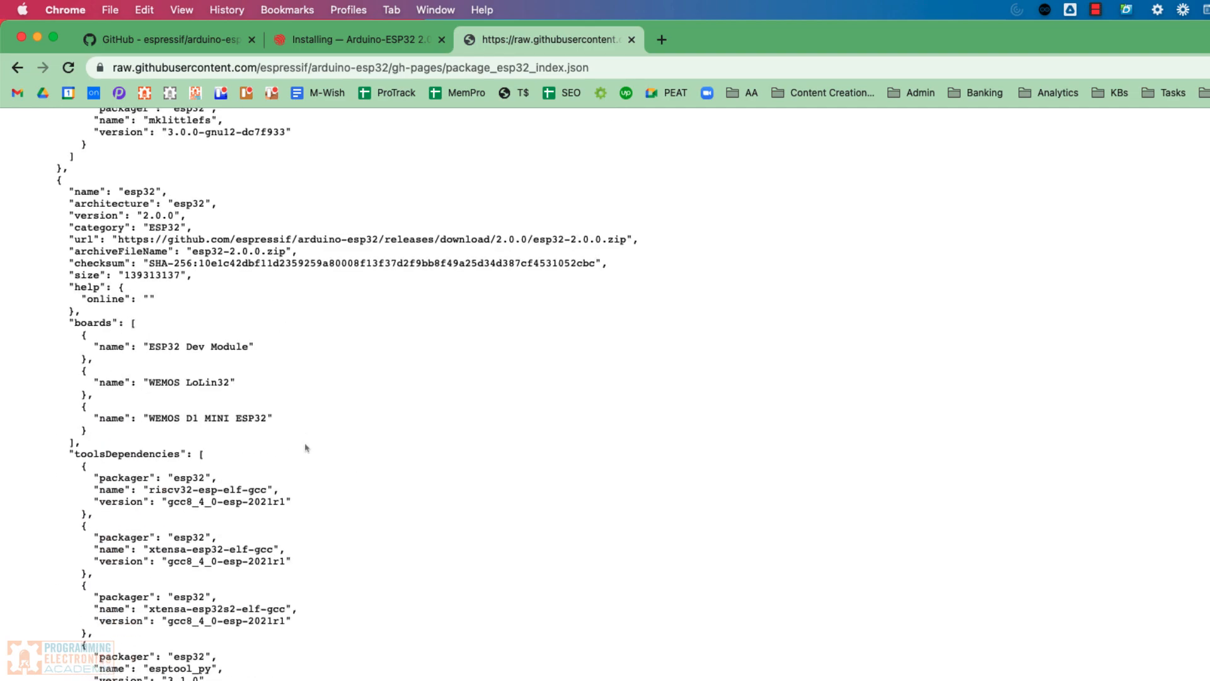
{"action": "scroll", "scroll_direction": "down", "scroll_amount": 3}
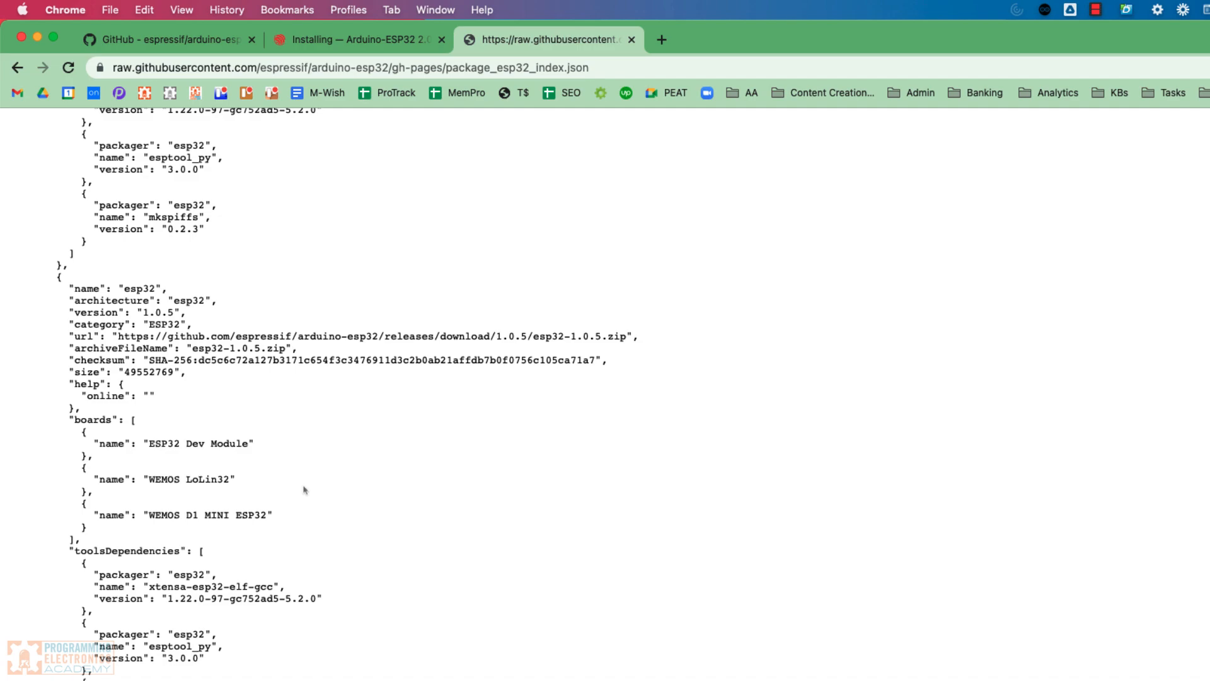
{"action": "scroll", "scroll_direction": "down", "scroll_amount": 3}
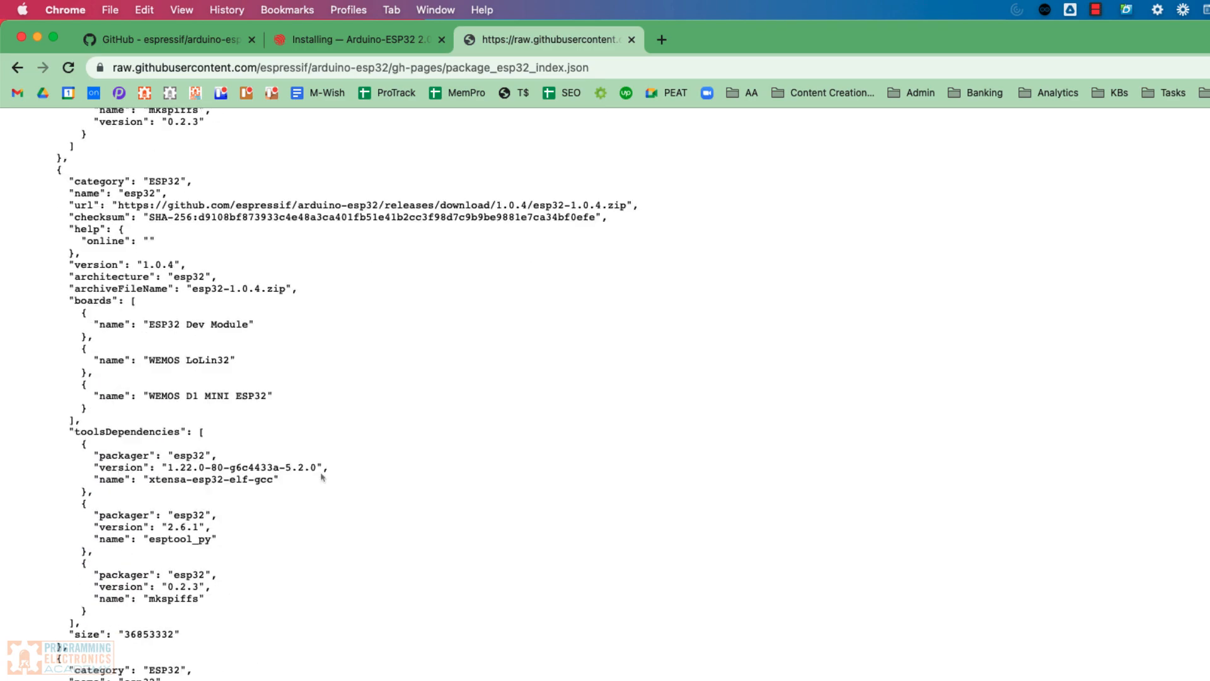
{"action": "scroll", "scroll_direction": "down", "scroll_amount": 3}
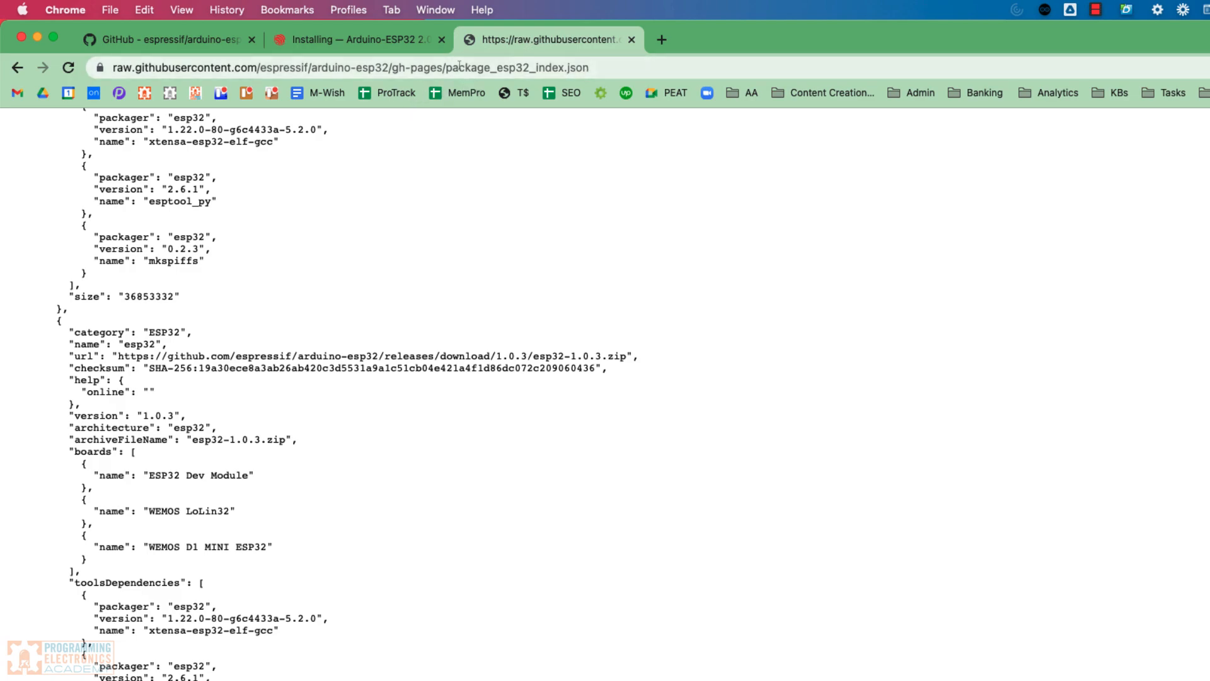
{"action": "scroll", "scroll_direction": "down", "scroll_amount": 3}
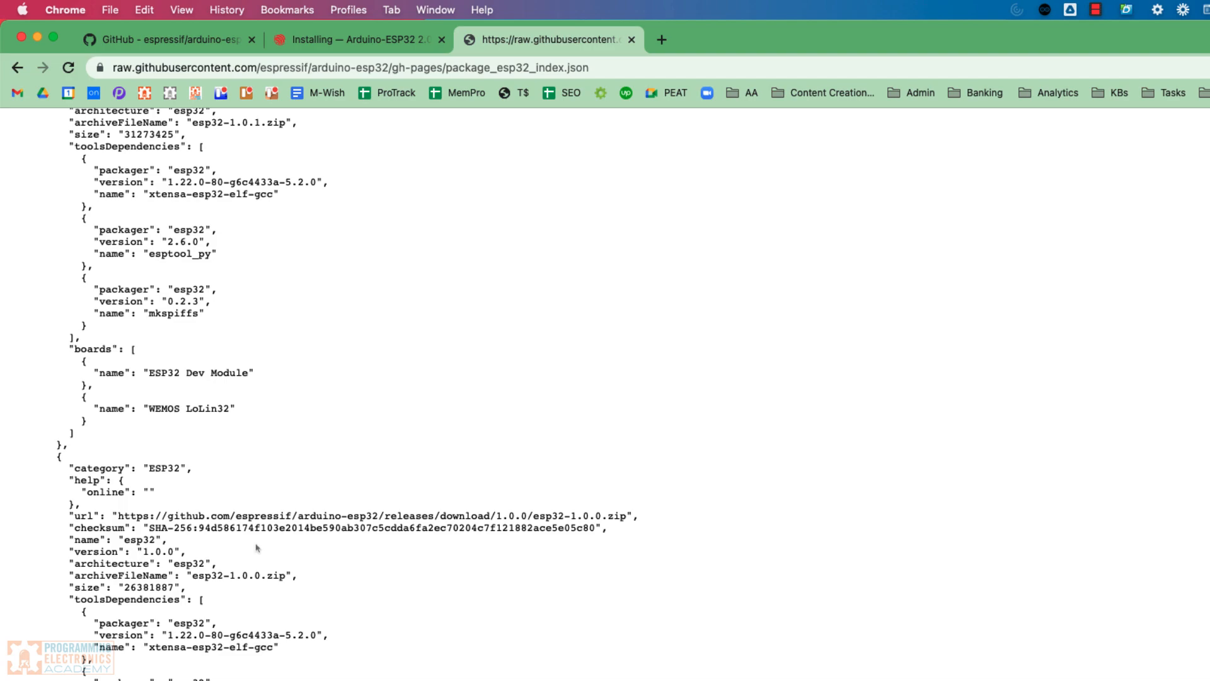
{"action": "scroll", "scroll_direction": "down", "scroll_amount": 3}
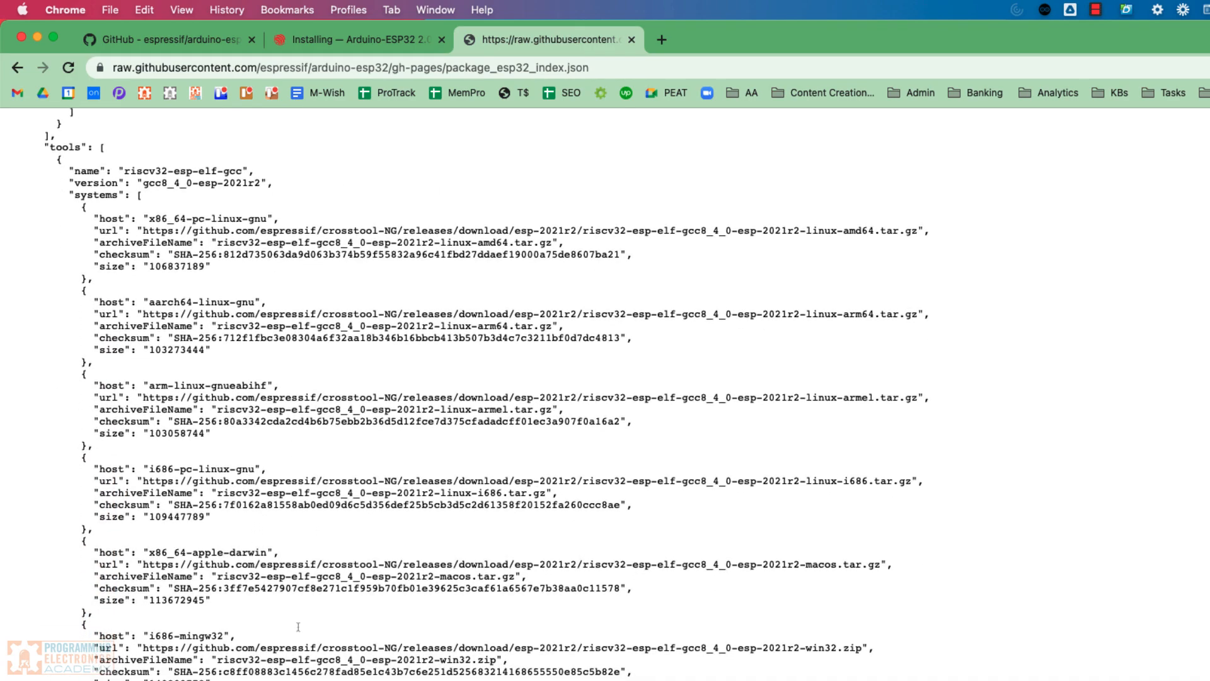
{"action": "scroll", "scroll_direction": "down", "scroll_amount": 3}
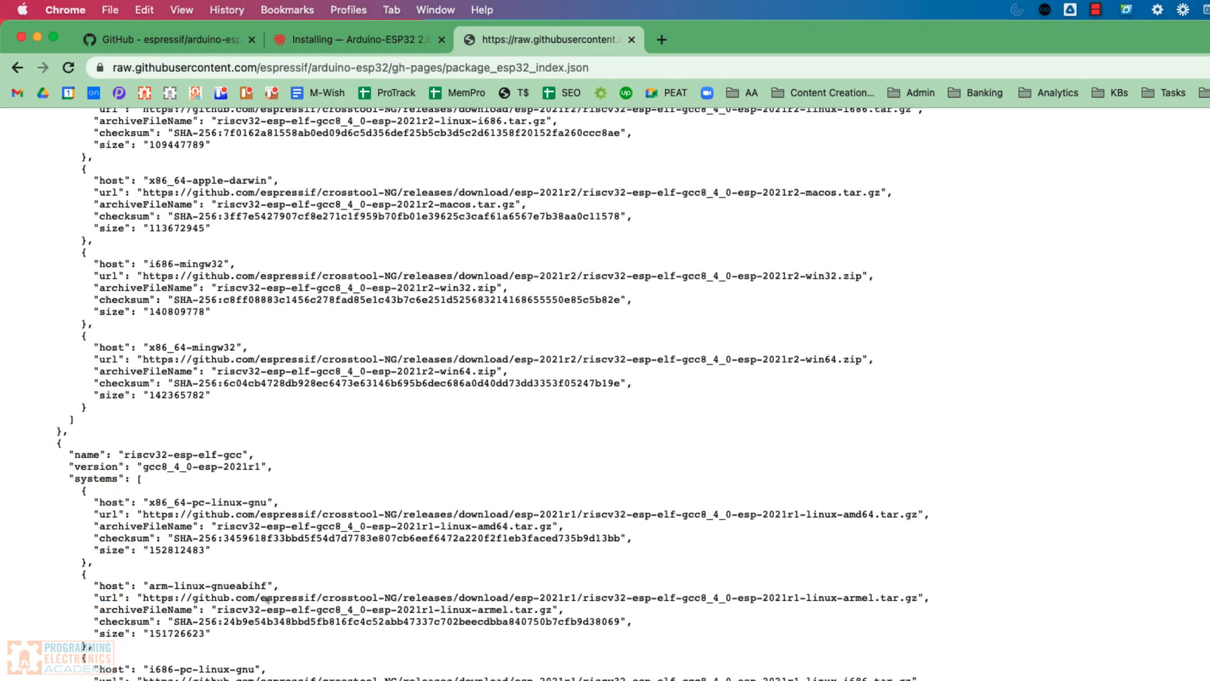
{"action": "scroll", "scroll_direction": "down", "scroll_amount": 3}
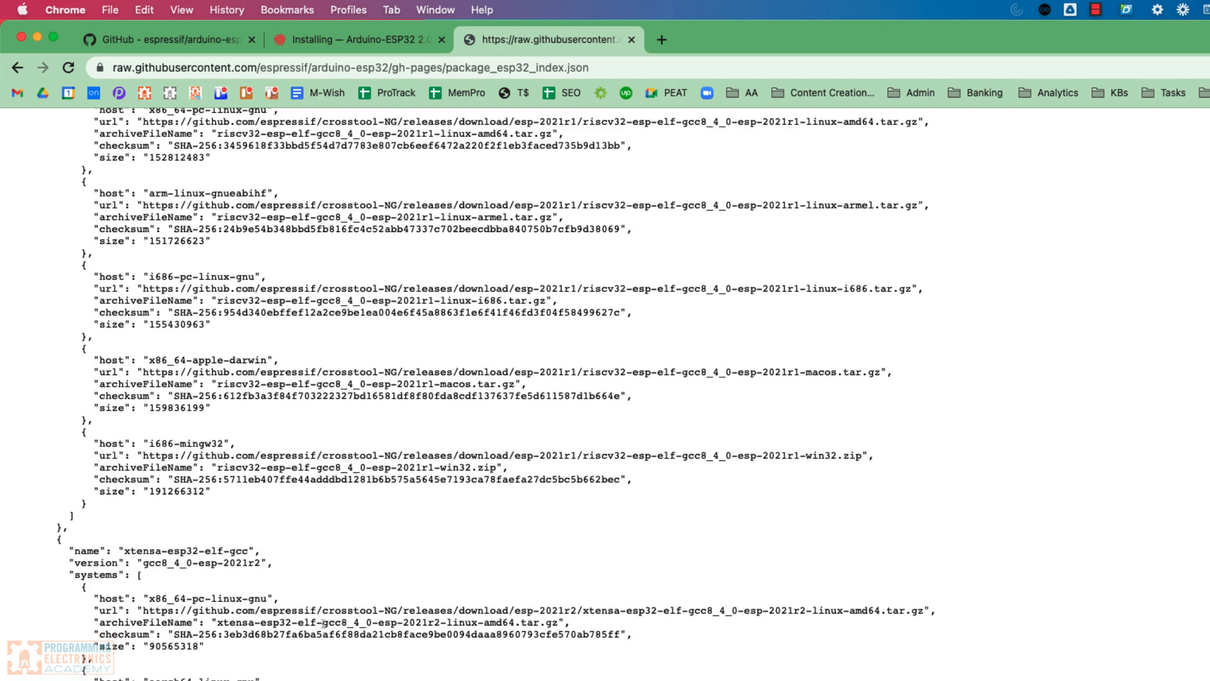
{"action": "scroll", "scroll_direction": "down", "scroll_amount": 3}
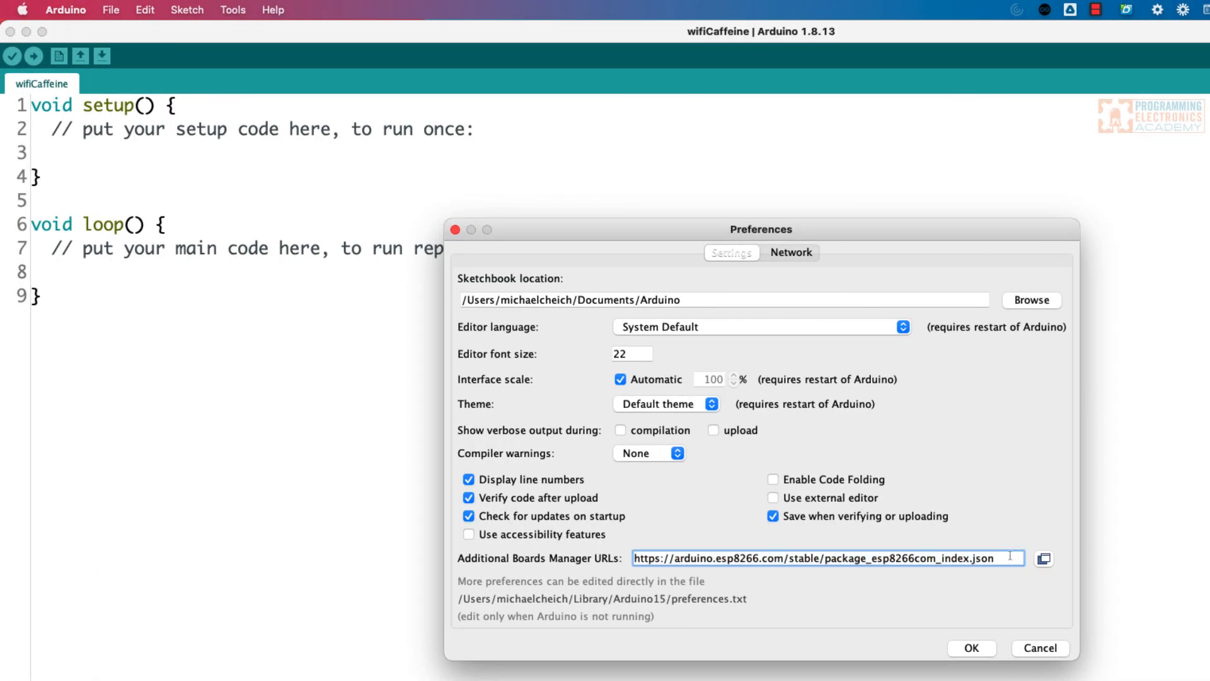
Step: Append a comma and the stable ESP32 package index URL after the ESP8266 one, then confirm with OK
{"action": "type", "text": ","}
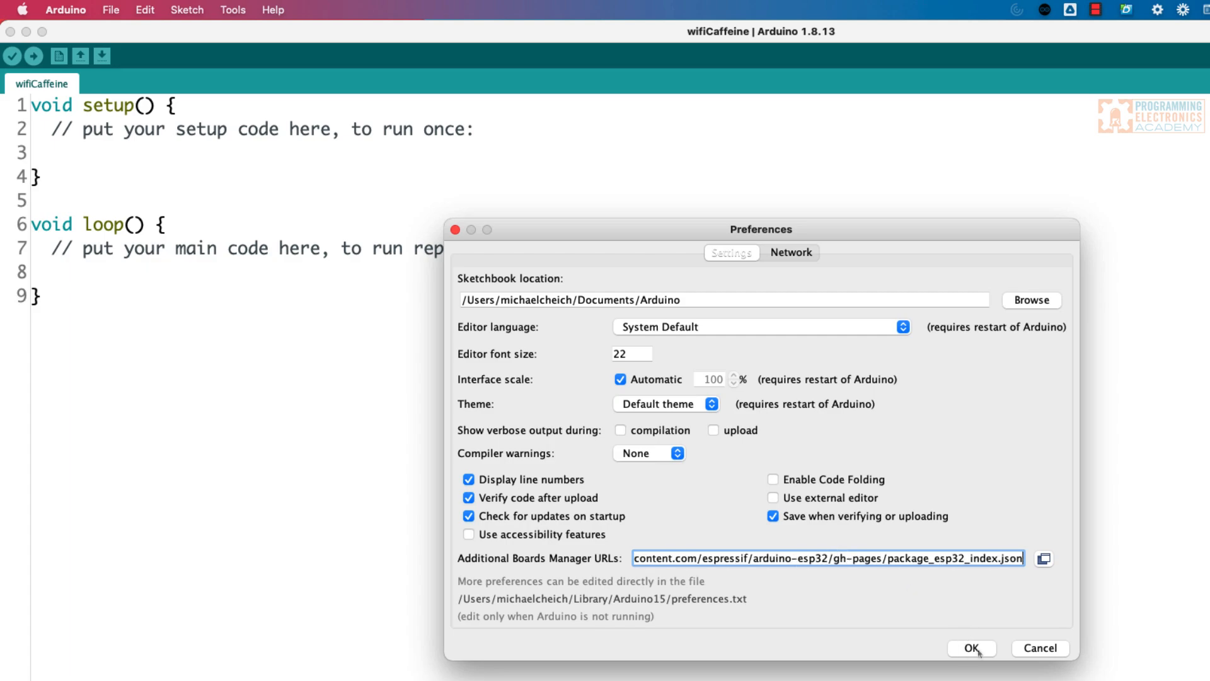
{"action": "left_click", "coordinate": [970, 648]}
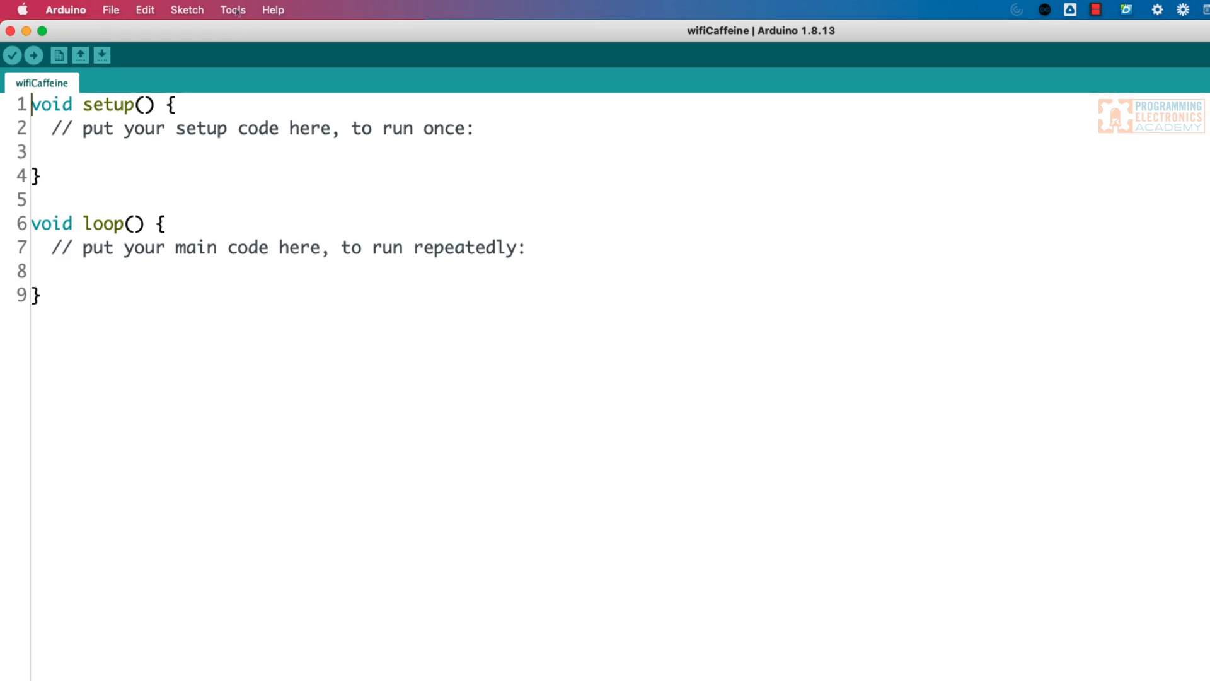
Step: Browse the Tools > Board families and launch Boards Manager to fetch the platforms index
{"action": "left_click", "coordinate": [233, 9]}
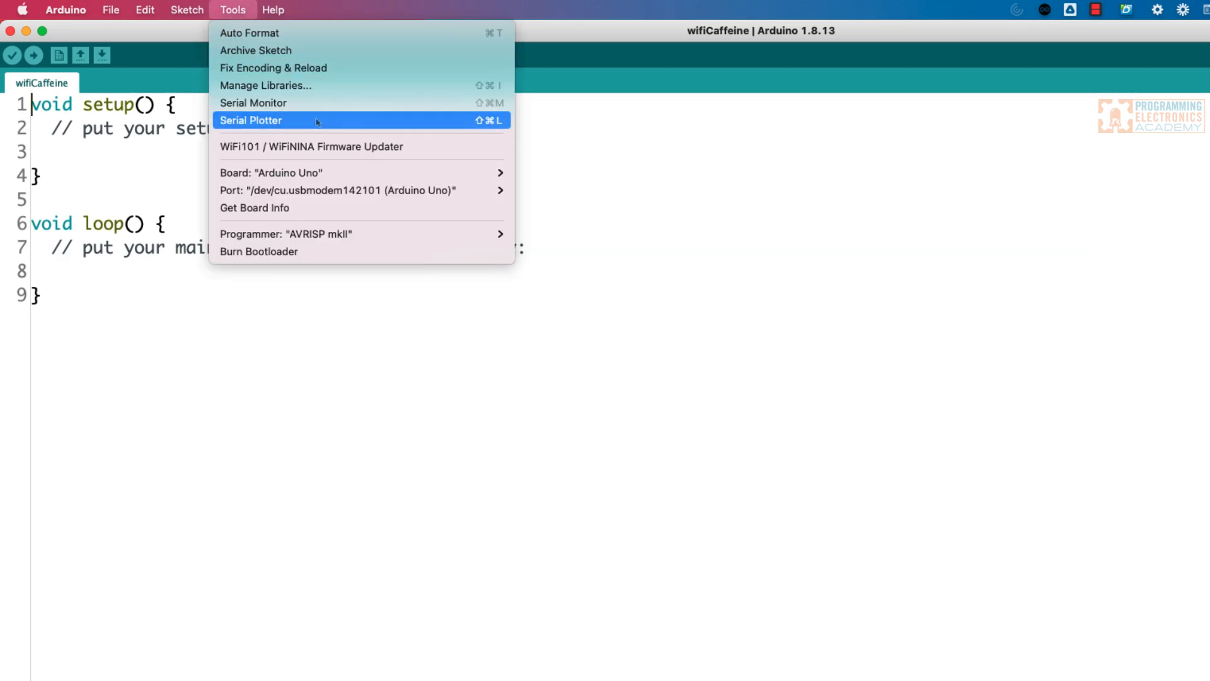
{"action": "mouse_move", "coordinate": [270, 172]}
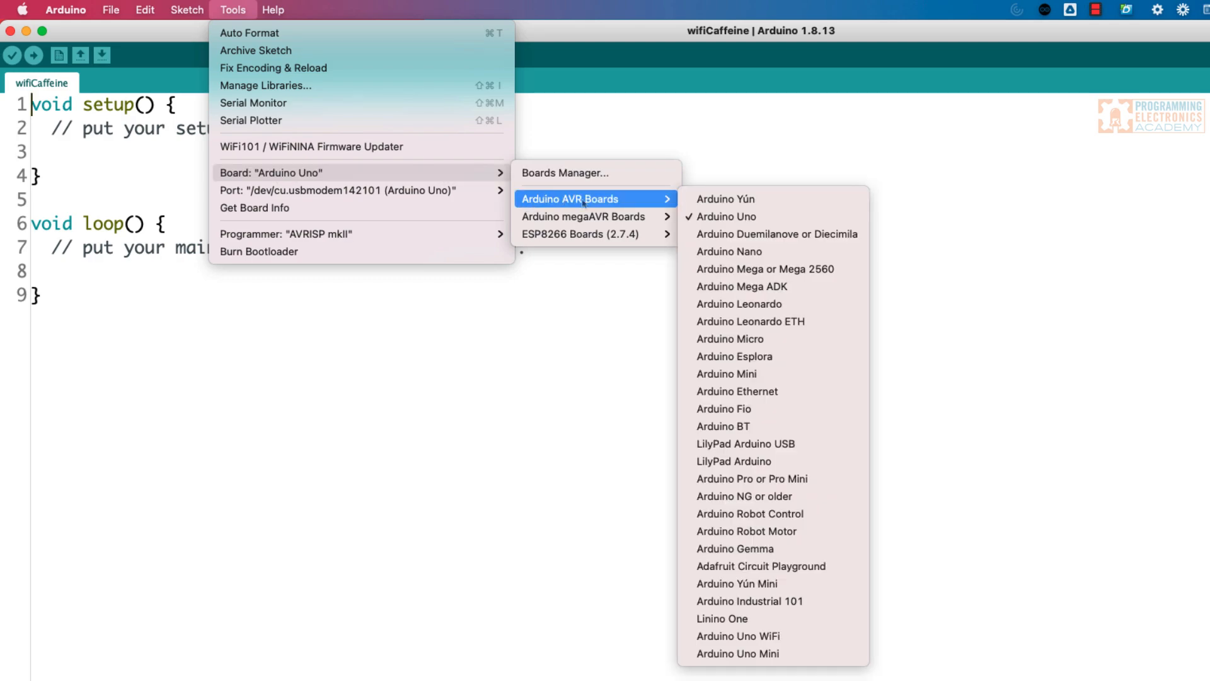
{"action": "mouse_move", "coordinate": [580, 234]}
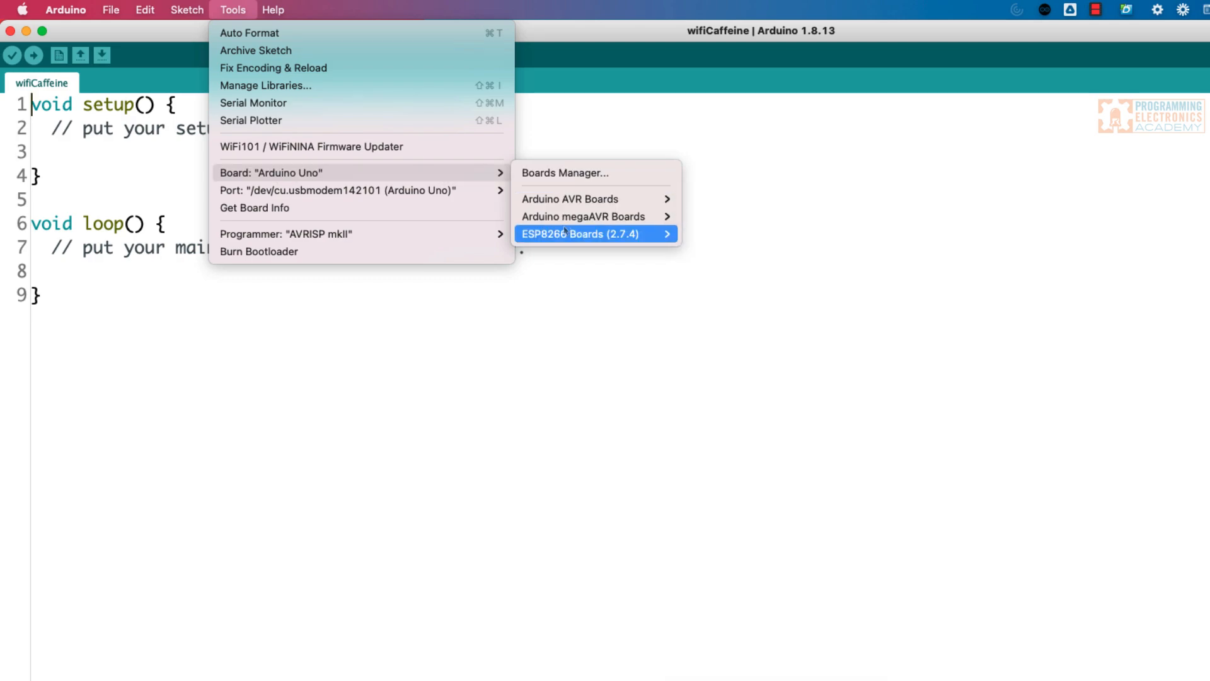
{"action": "mouse_move", "coordinate": [584, 216]}
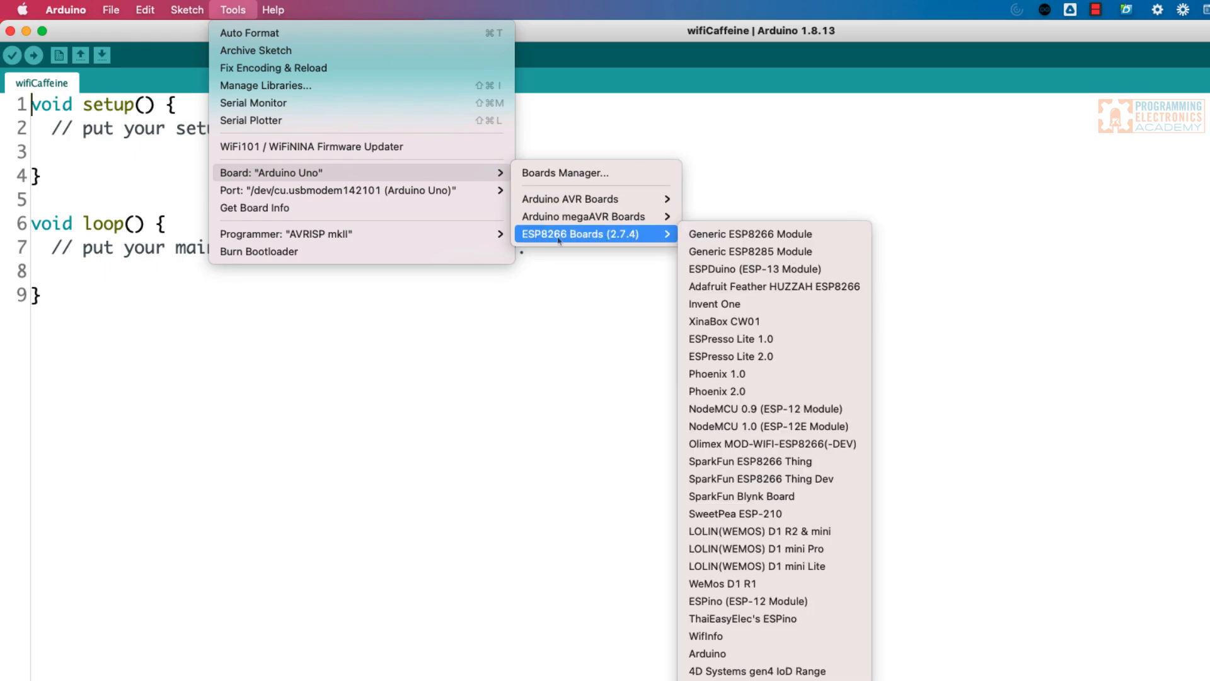
{"action": "mouse_move", "coordinate": [564, 172]}
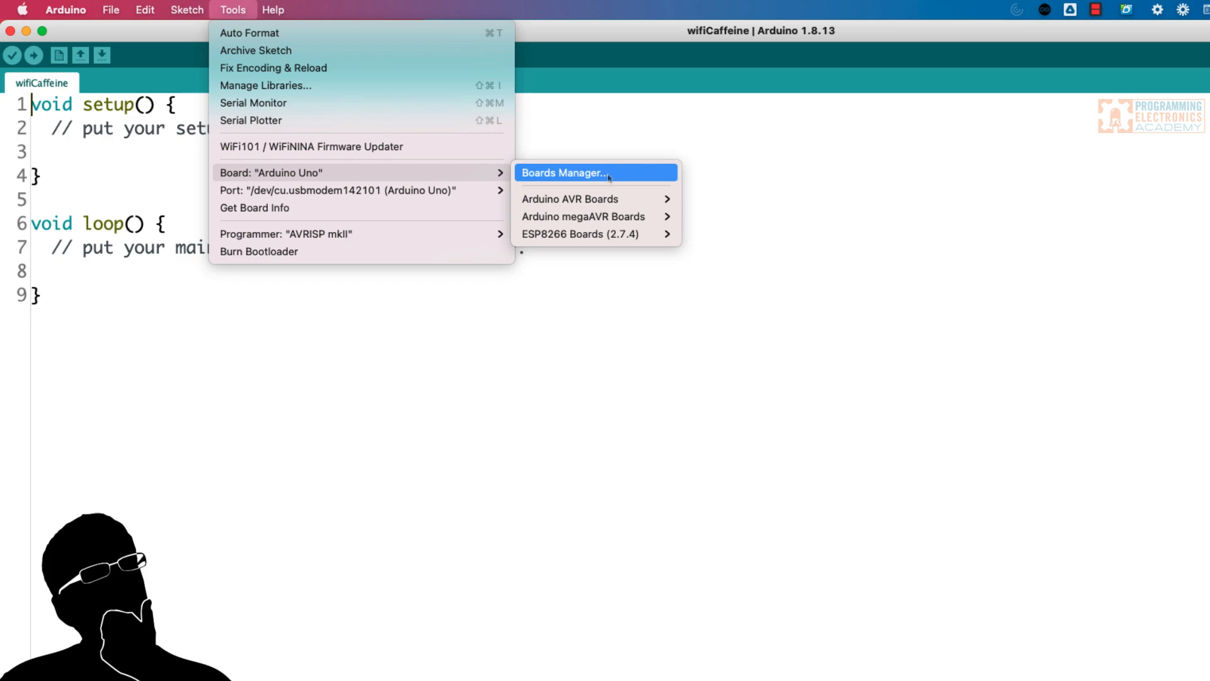
{"action": "mouse_move", "coordinate": [614, 177]}
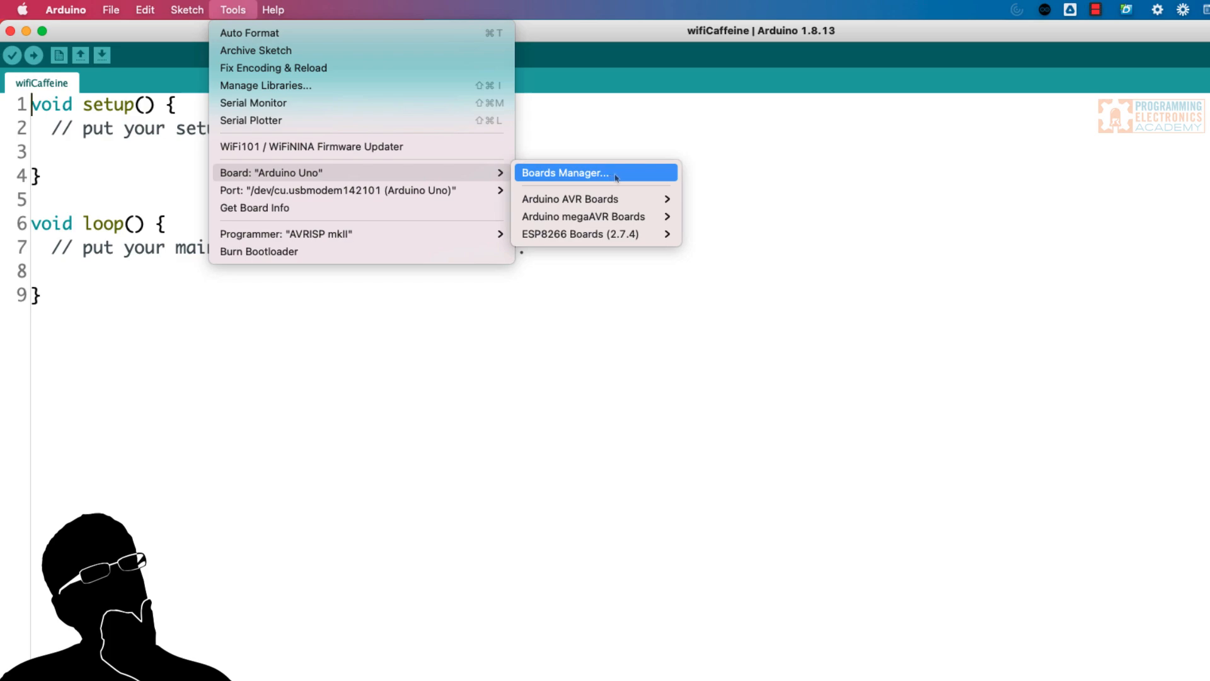
{"action": "mouse_move", "coordinate": [567, 182]}
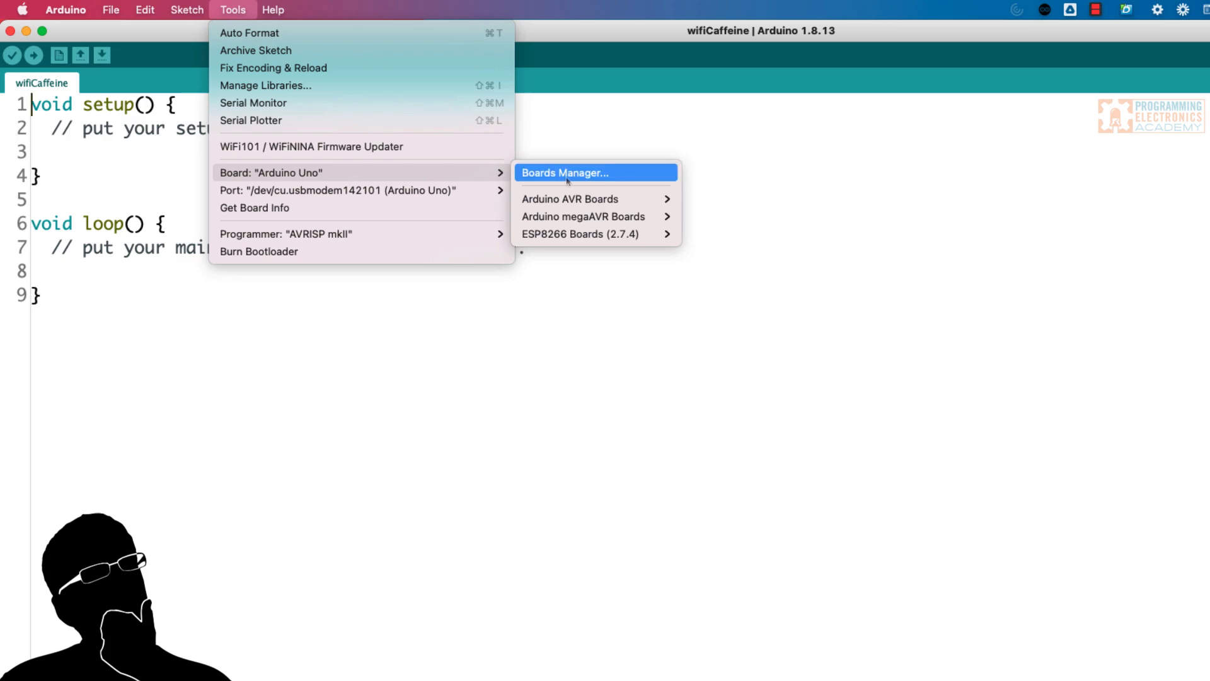
{"action": "mouse_move", "coordinate": [586, 174]}
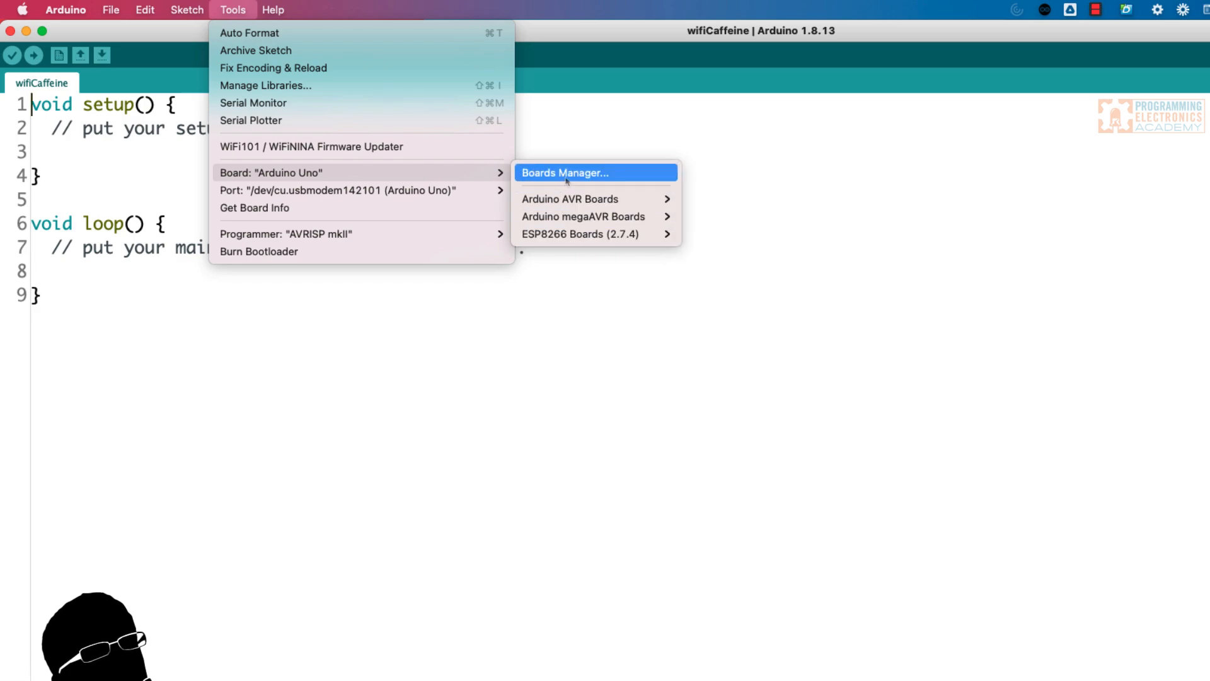
{"action": "left_click", "coordinate": [564, 172]}
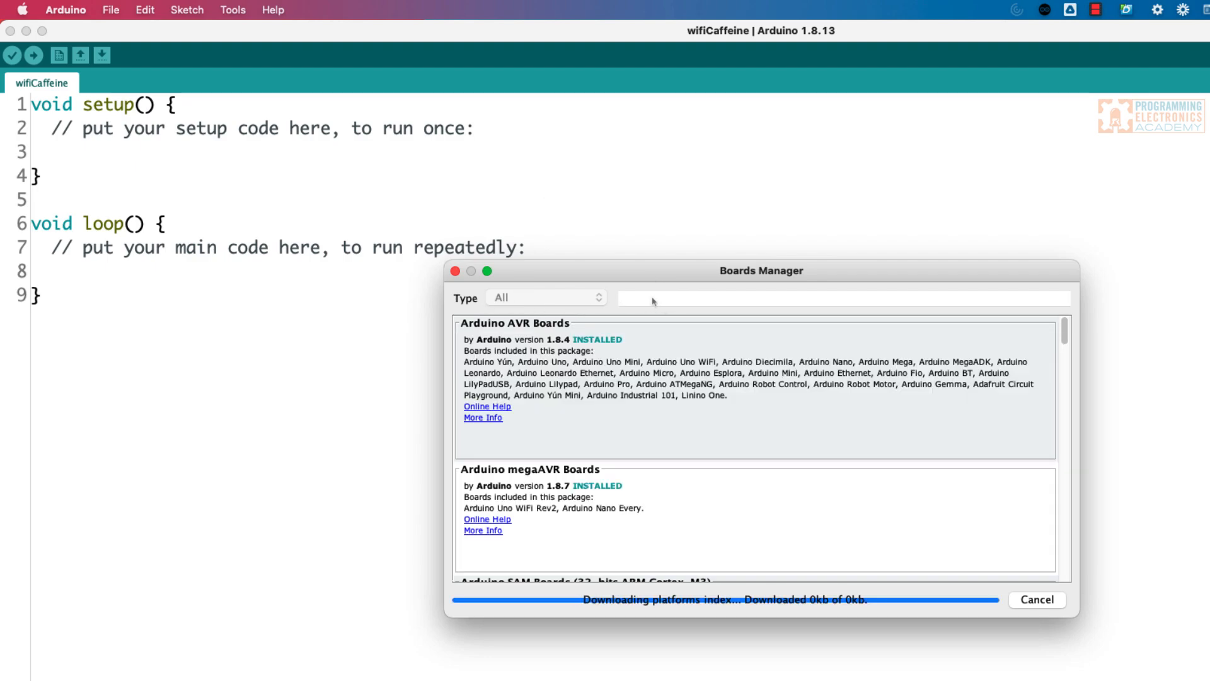
Step: Search Boards Manager for esp32 and install Espressif Systems' esp32 2.0.2 package
{"action": "left_click", "coordinate": [841, 298]}
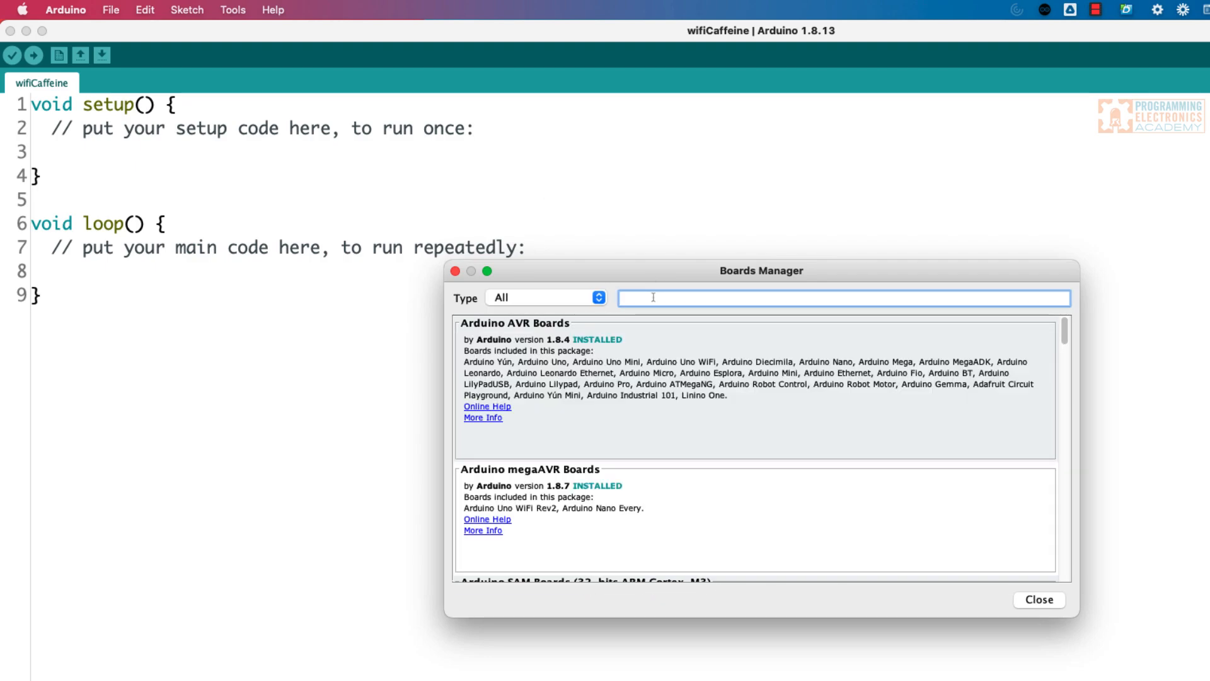
{"action": "type", "text": "esp32"}
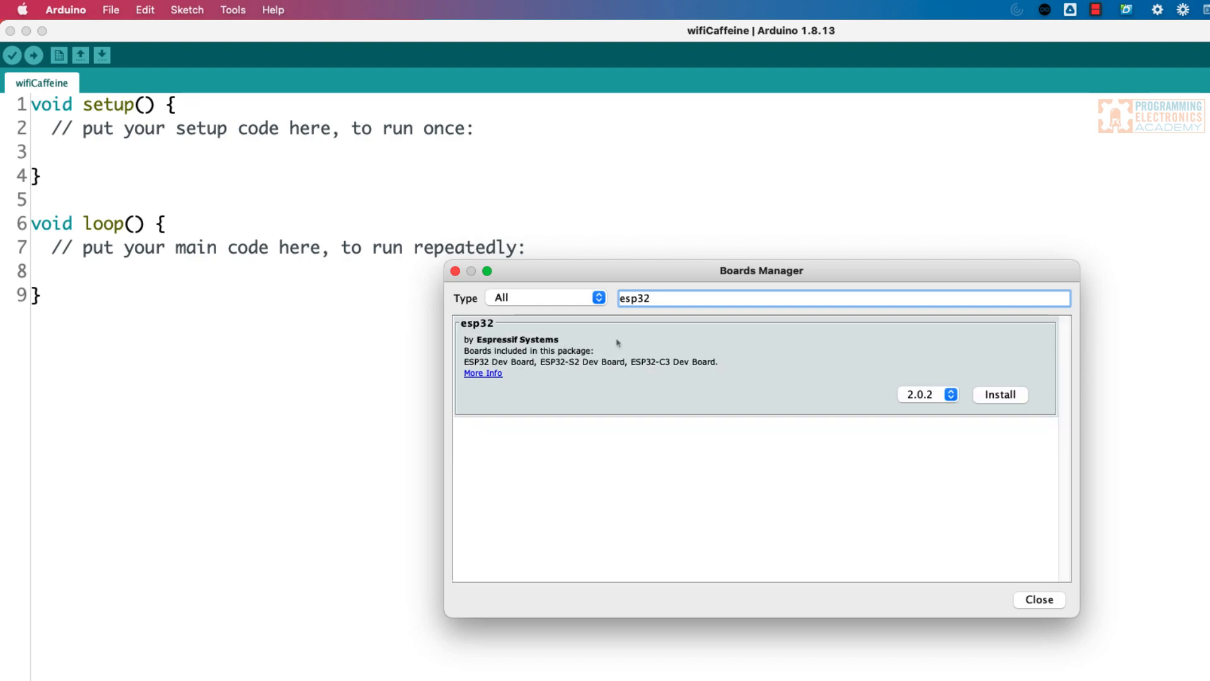
{"action": "mouse_move", "coordinate": [694, 343]}
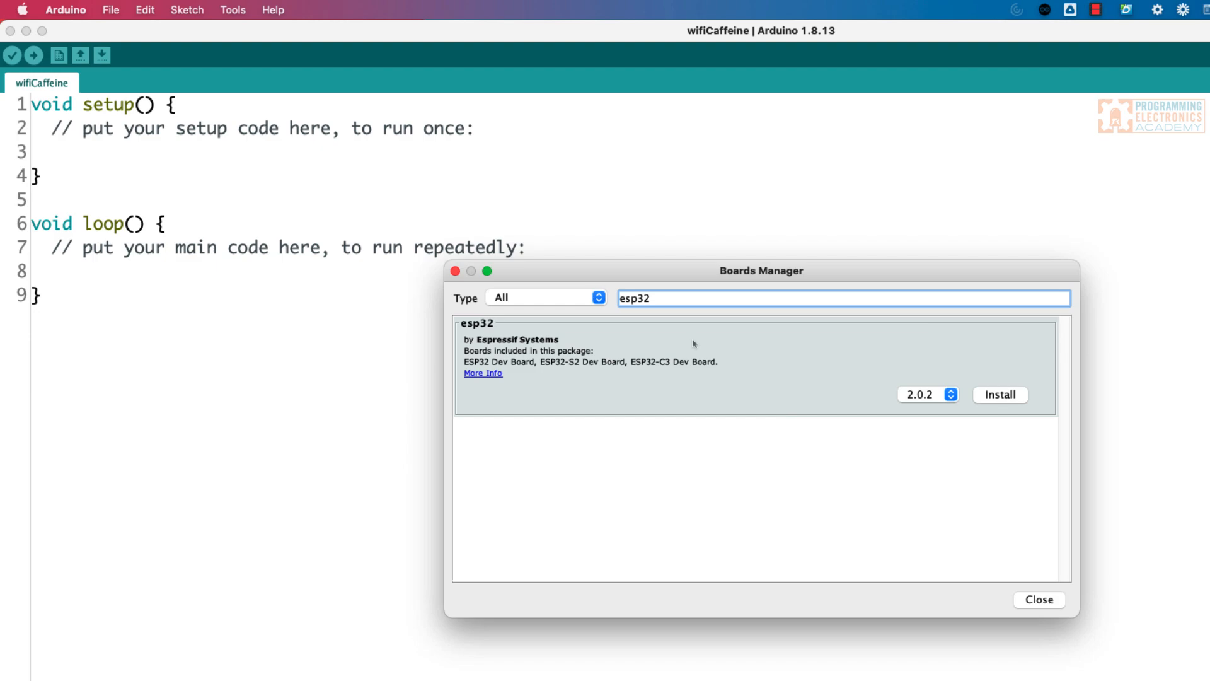
{"action": "mouse_move", "coordinate": [795, 370]}
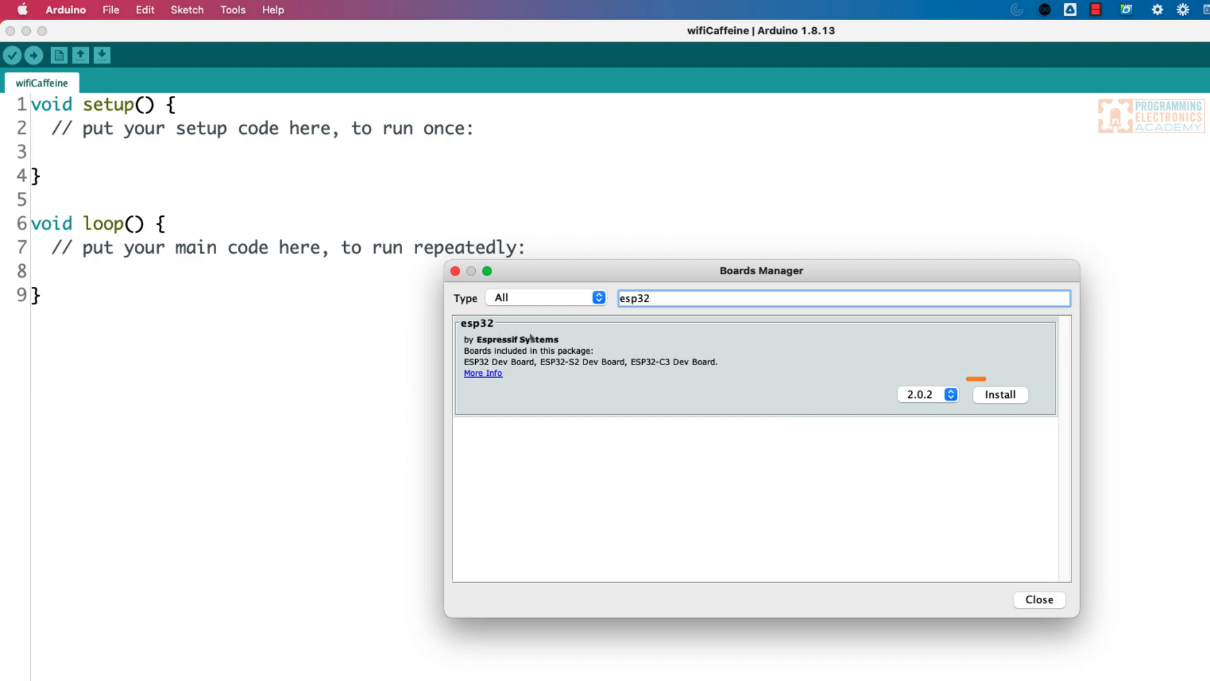
{"action": "left_click", "coordinate": [1000, 394]}
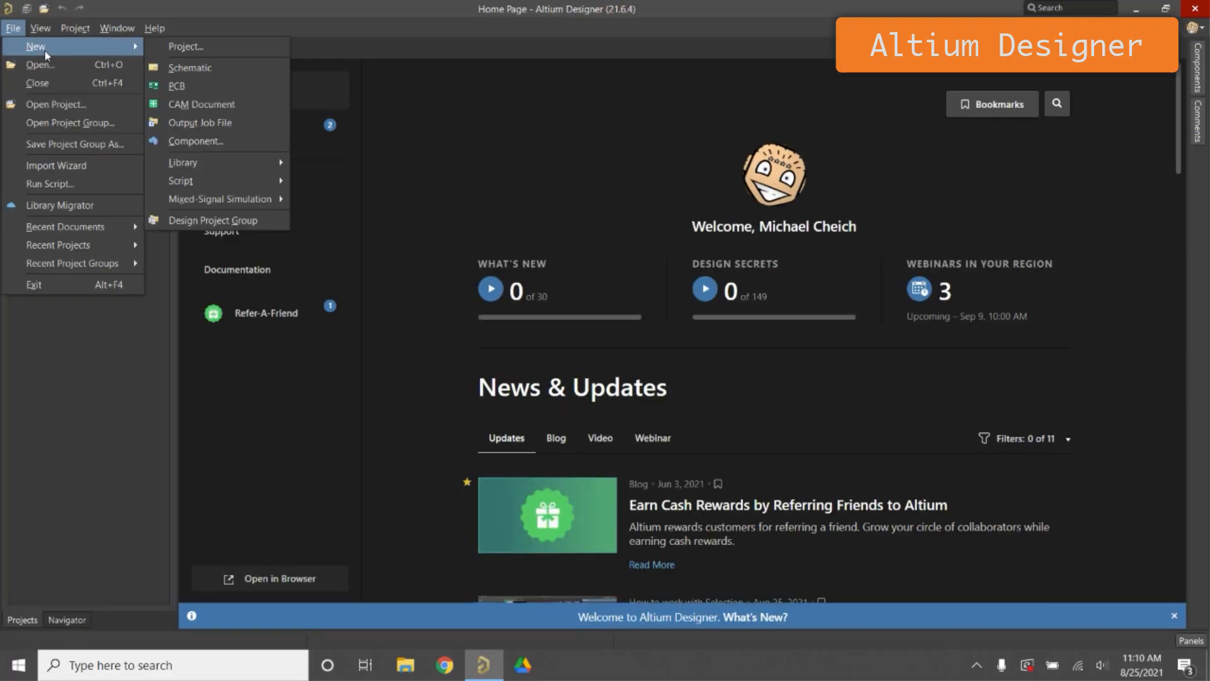
Step: Create a new PCB project named Flux Engine and add a schematic sheet to it
{"action": "left_click", "coordinate": [186, 46]}
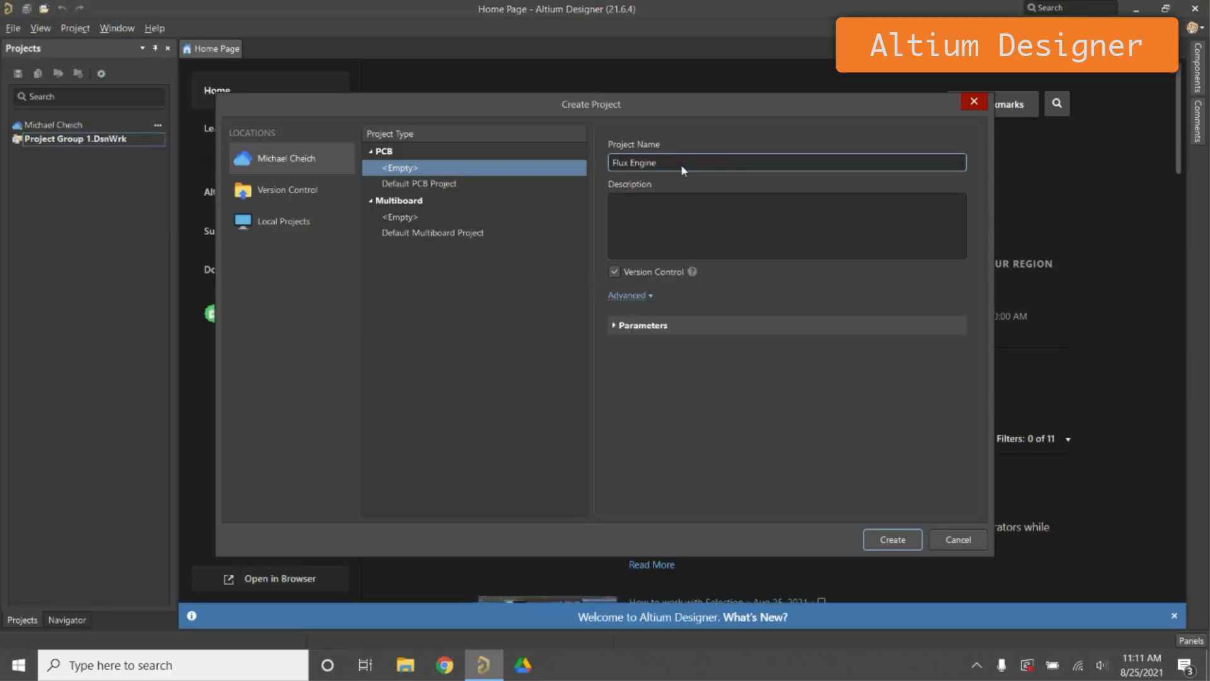
{"action": "left_click", "coordinate": [890, 539]}
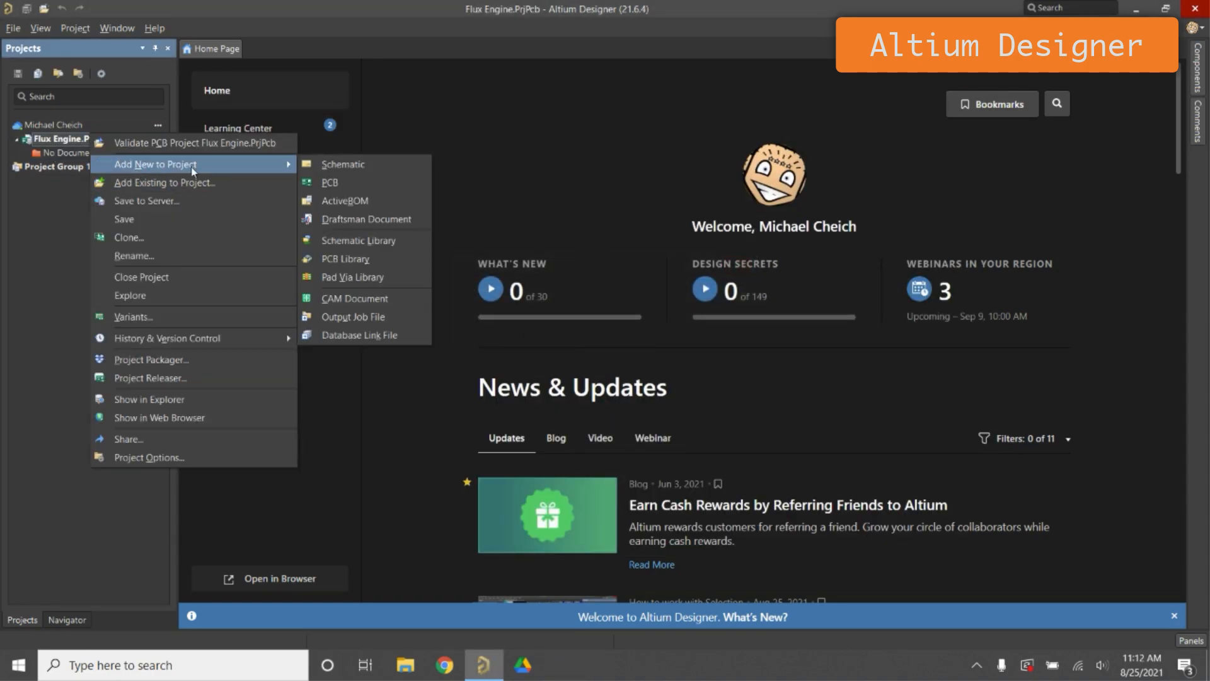
{"action": "left_click", "coordinate": [341, 164]}
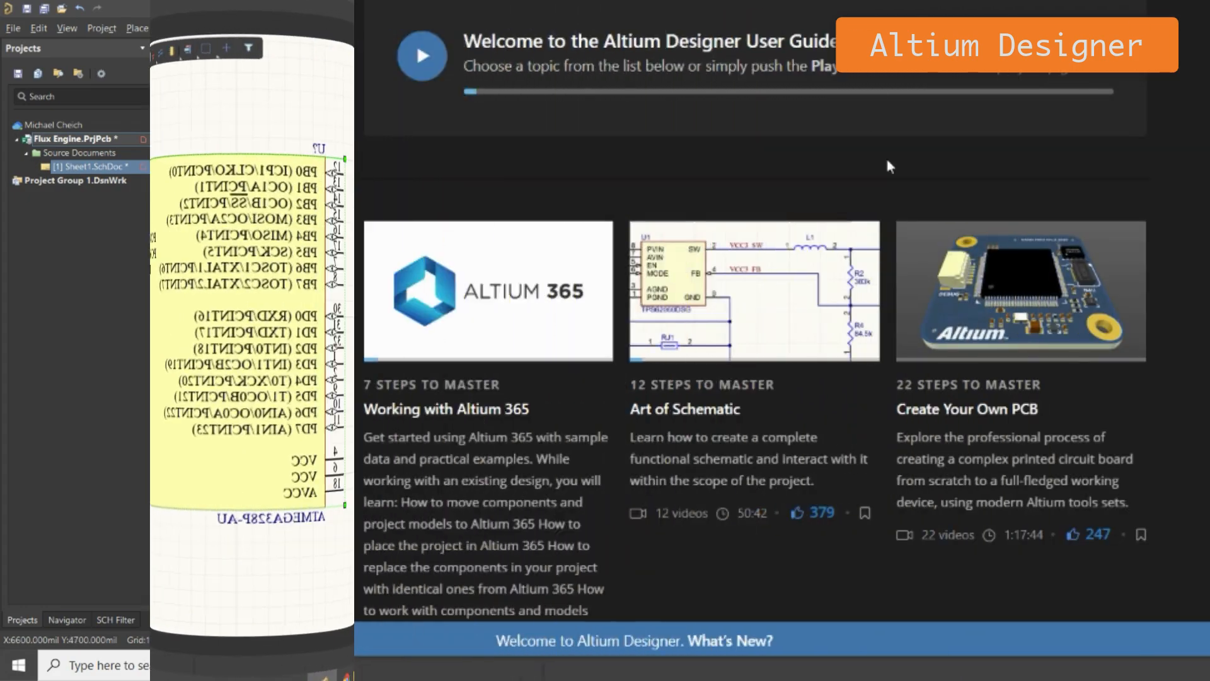
Step: Browse the Create Your Own PCB tutorial series in the Altium user guide
{"action": "left_click", "coordinate": [1021, 290]}
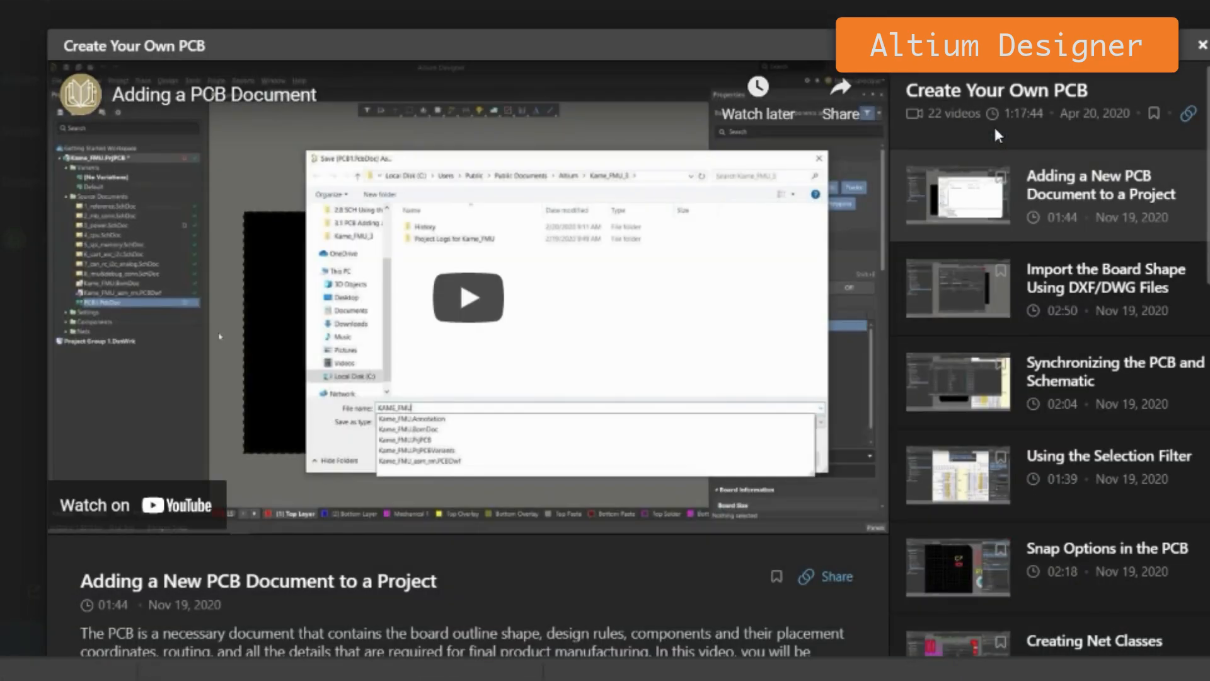
{"action": "scroll", "scroll_direction": "down", "scroll_amount": 3}
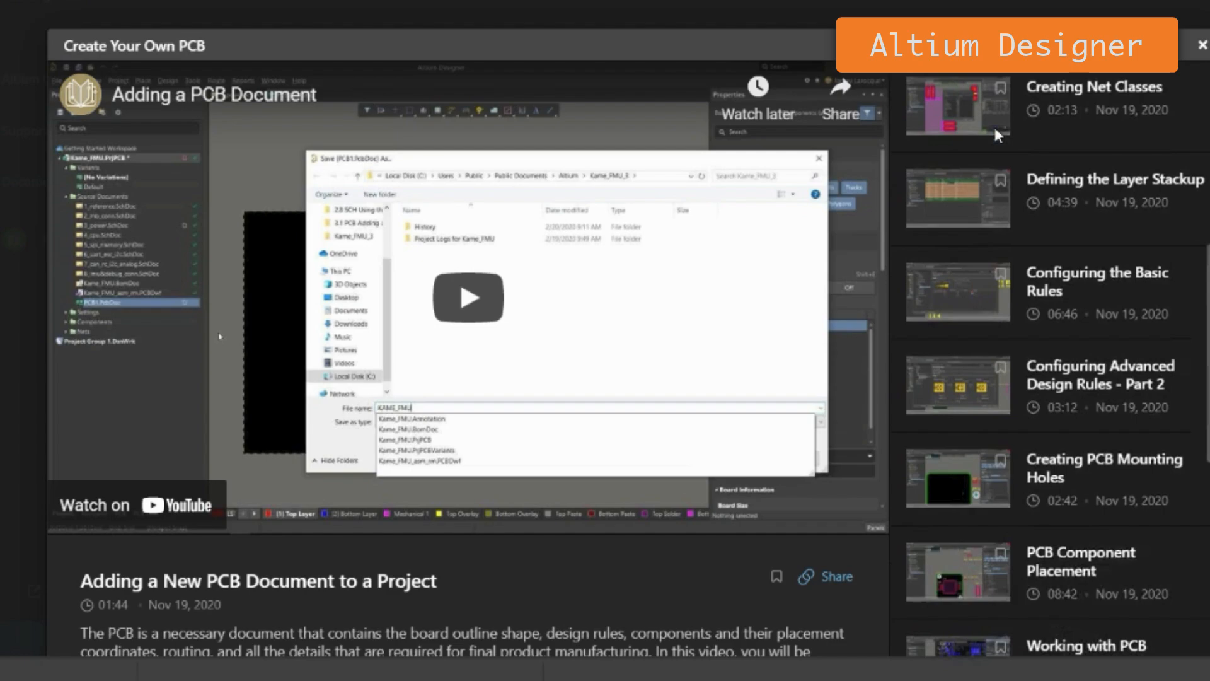
{"action": "scroll", "scroll_direction": "down", "scroll_amount": 3}
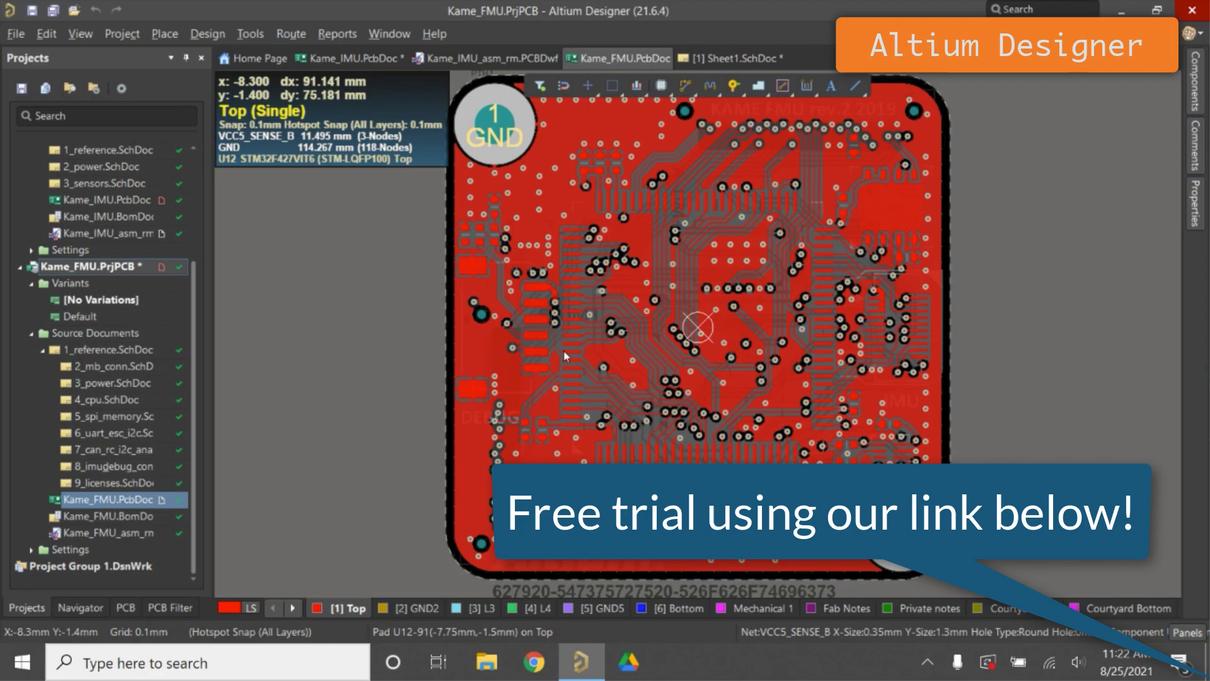
{"action": "left_click", "coordinate": [747, 57]}
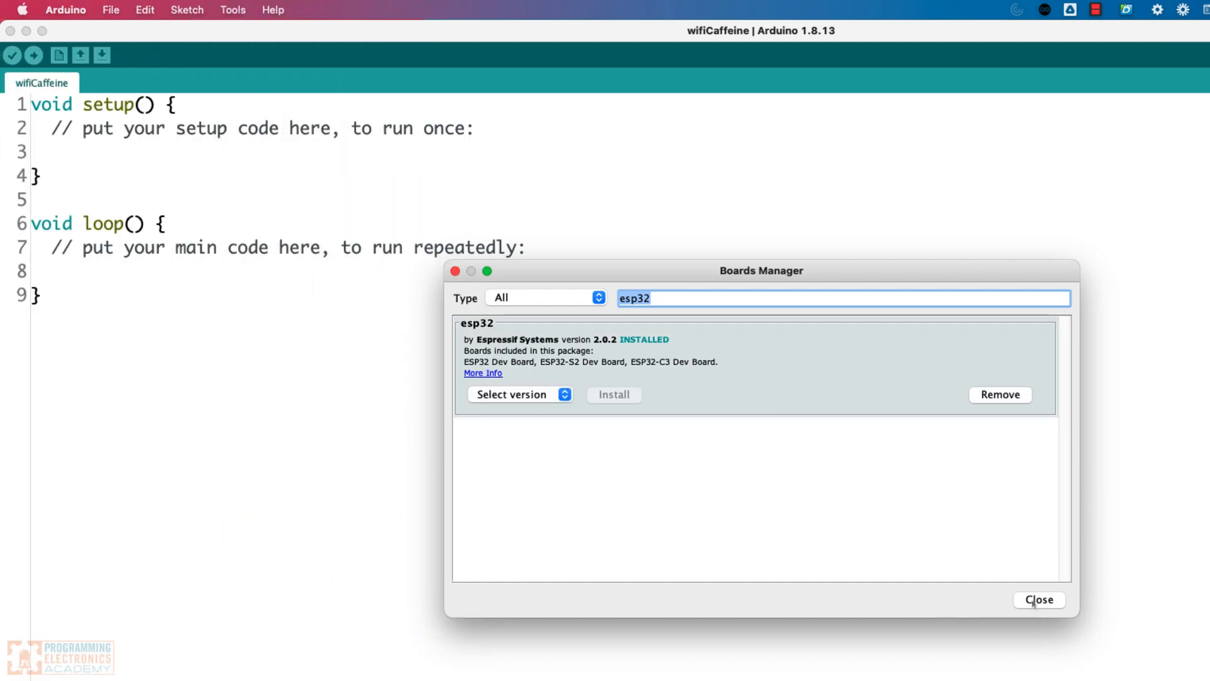
Step: Select Adafruit Feather ESP32-S2 from the ESP32 Arduino board family in place of Arduino Uno
{"action": "left_click", "coordinate": [1039, 599]}
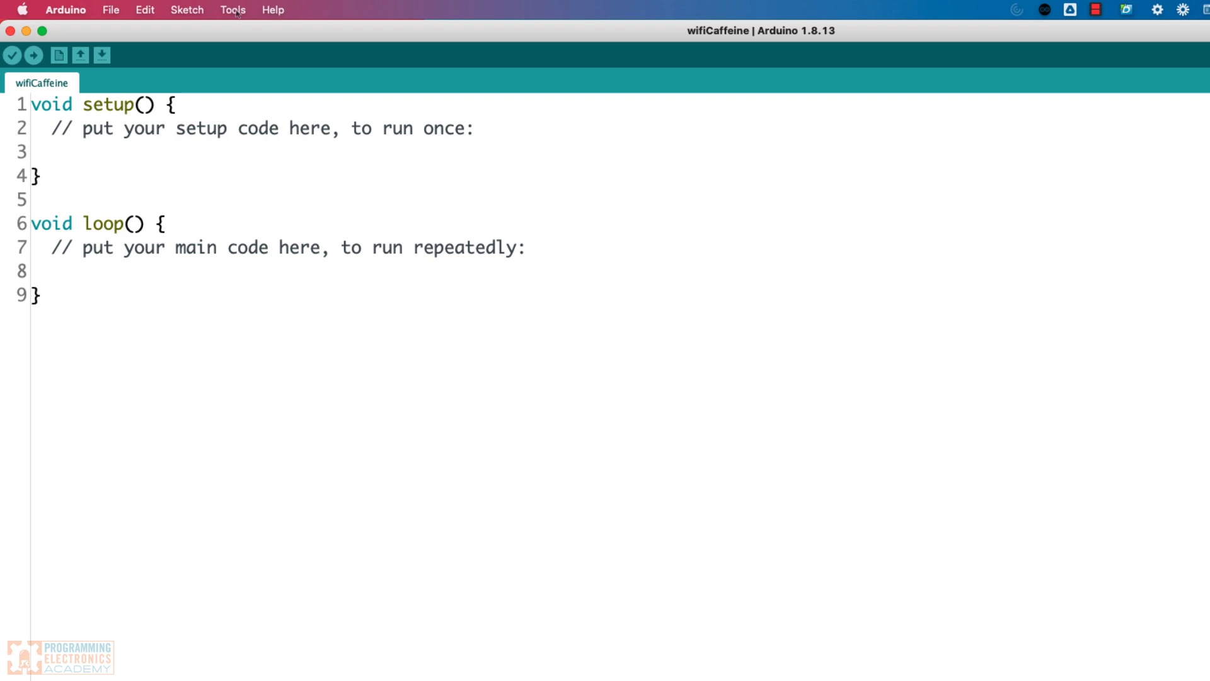
{"action": "left_click", "coordinate": [232, 9]}
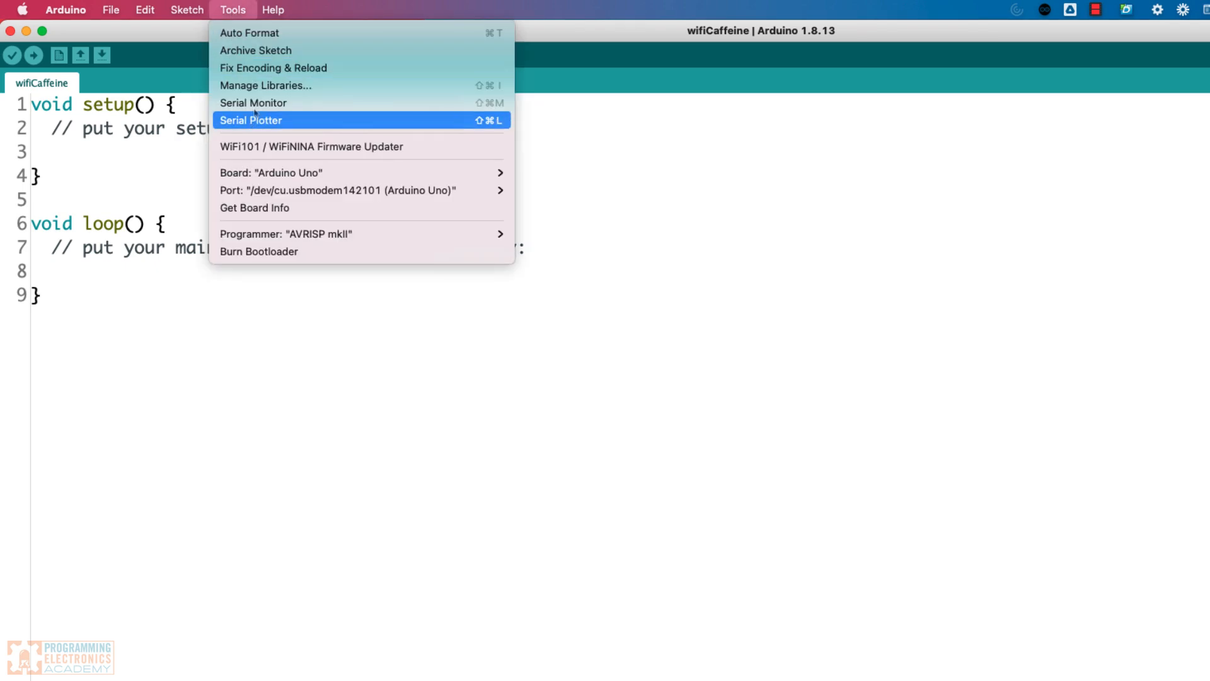
{"action": "mouse_move", "coordinate": [270, 172]}
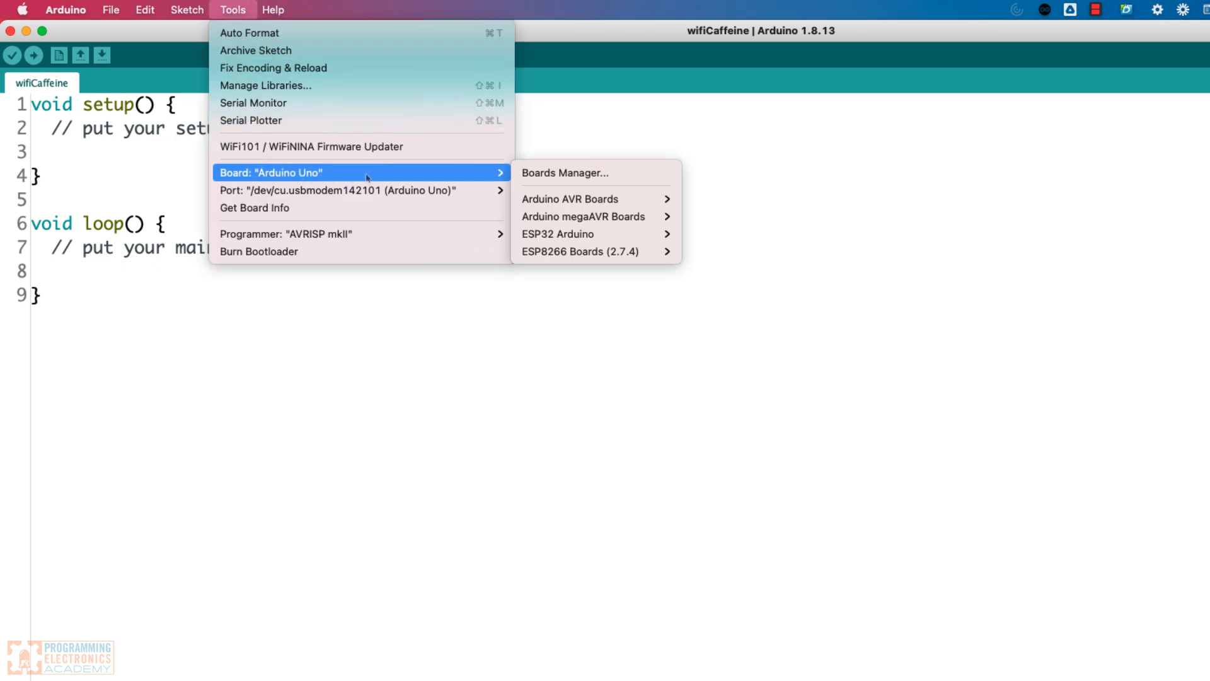
{"action": "mouse_move", "coordinate": [564, 172]}
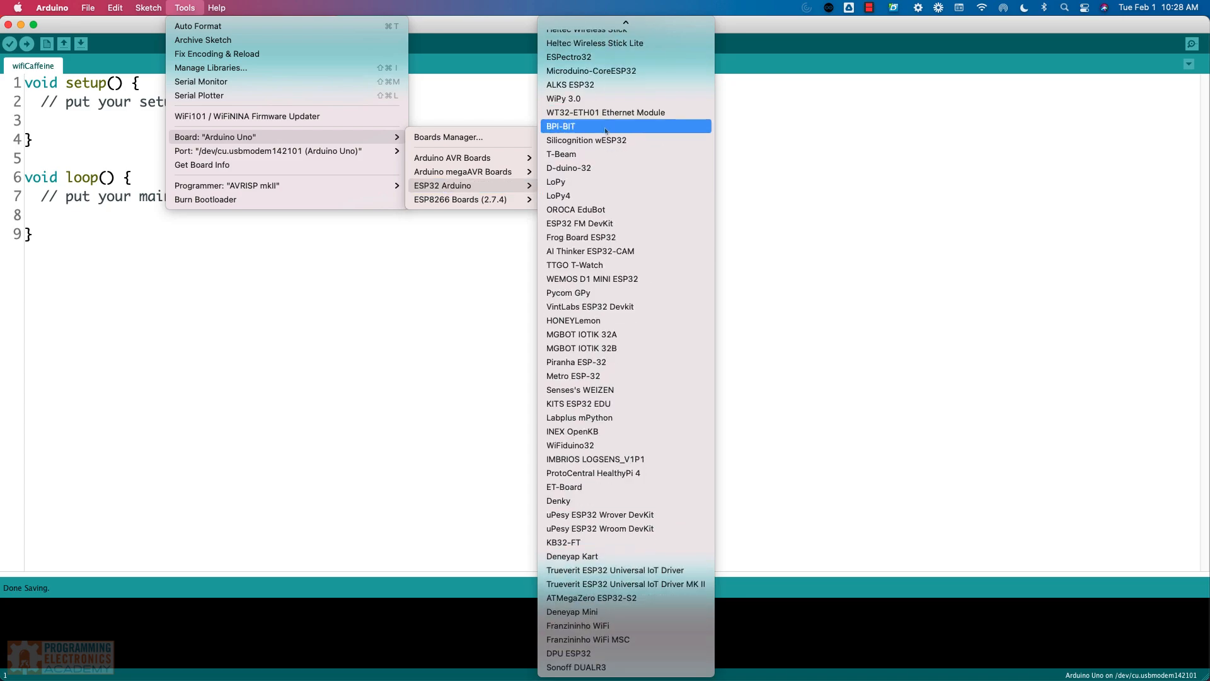
{"action": "scroll", "scroll_direction": "down", "scroll_amount": 3}
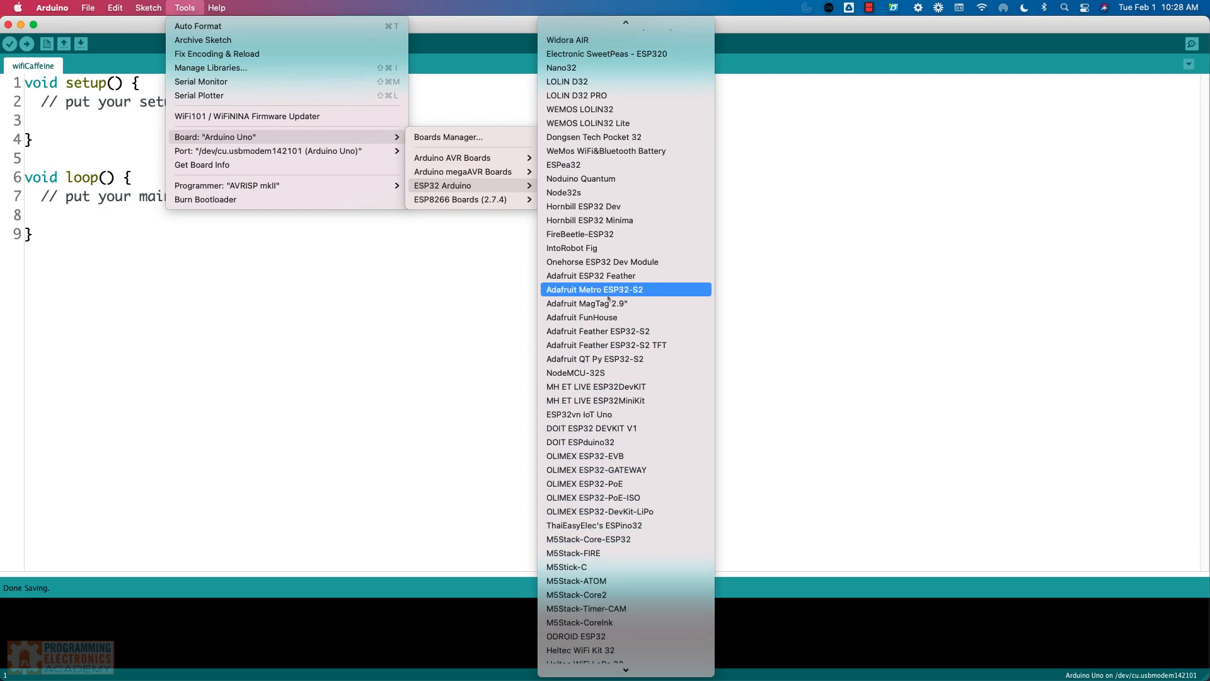
{"action": "mouse_move", "coordinate": [625, 137]}
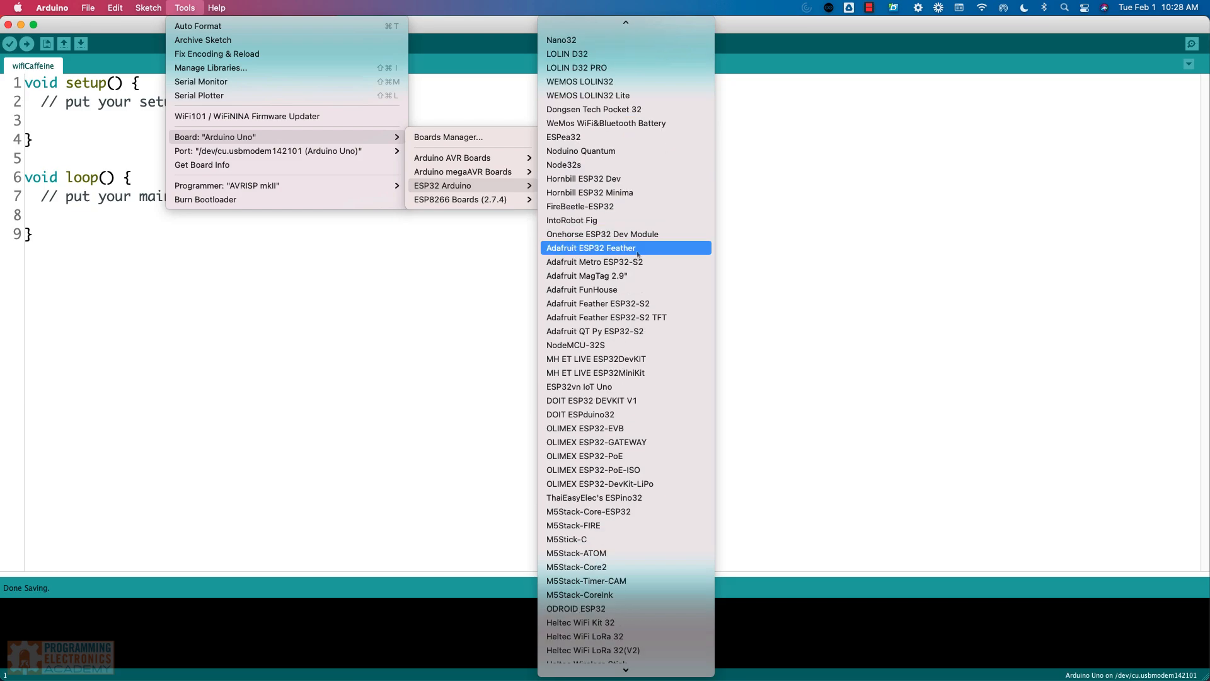
{"action": "scroll", "scroll_direction": "down", "scroll_amount": 3}
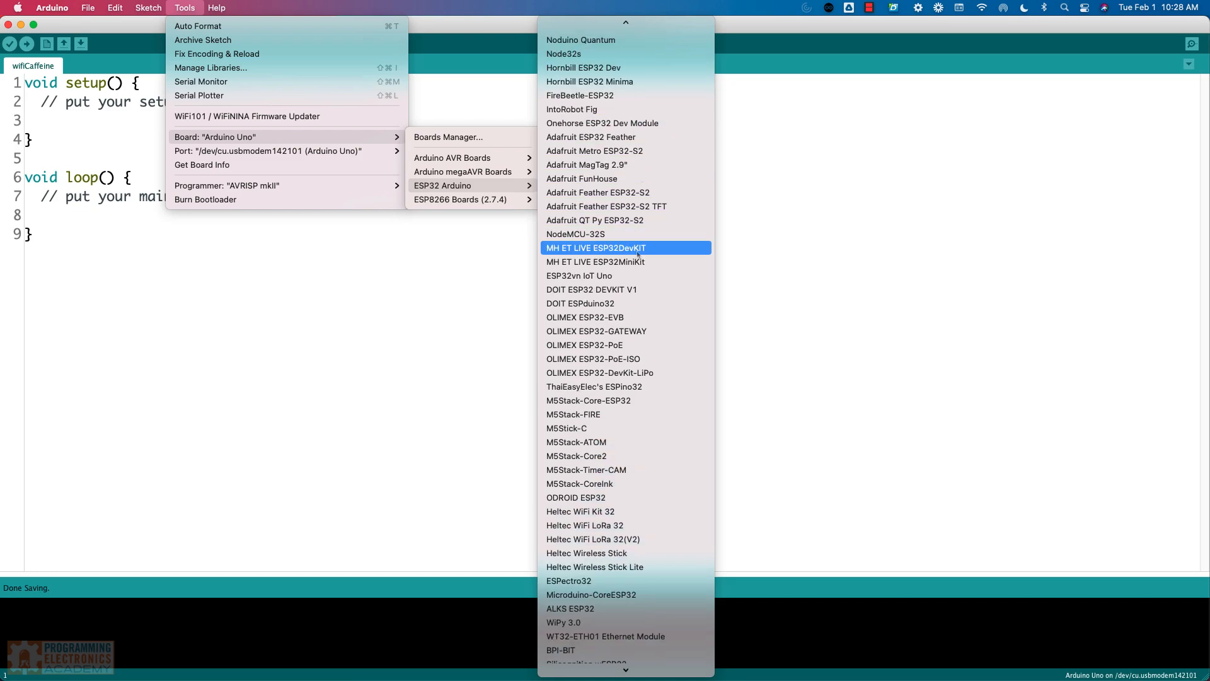
{"action": "scroll", "scroll_direction": "down", "scroll_amount": 3}
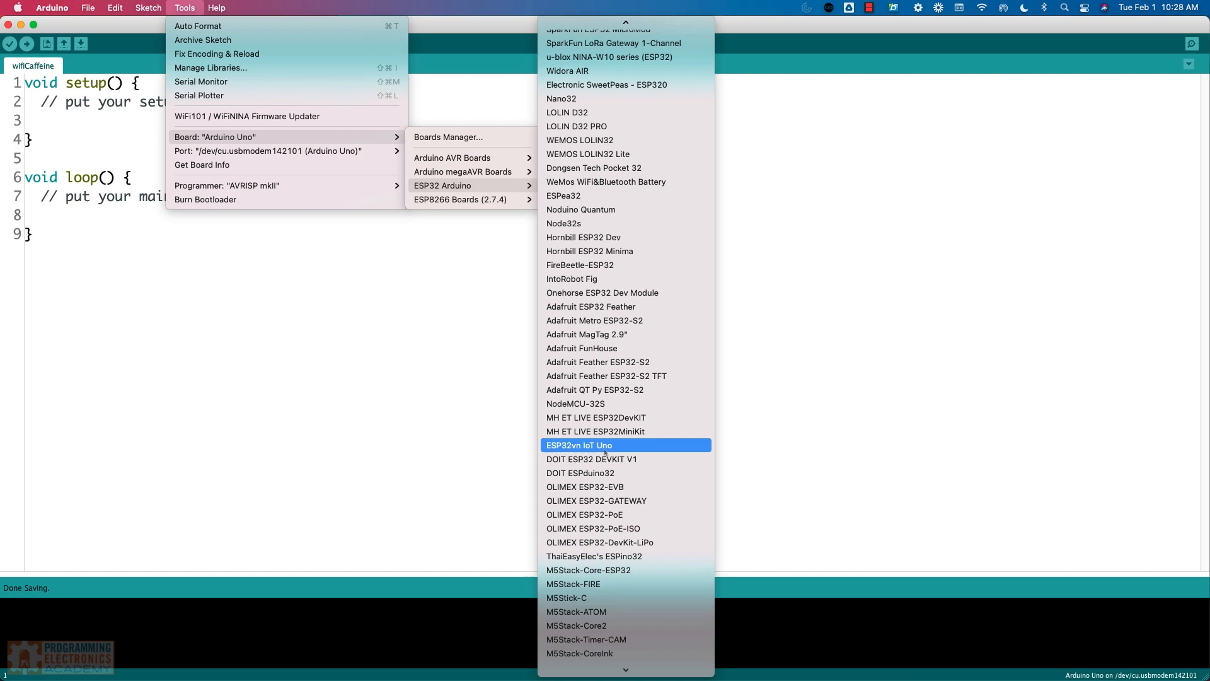
{"action": "mouse_move", "coordinate": [589, 376]}
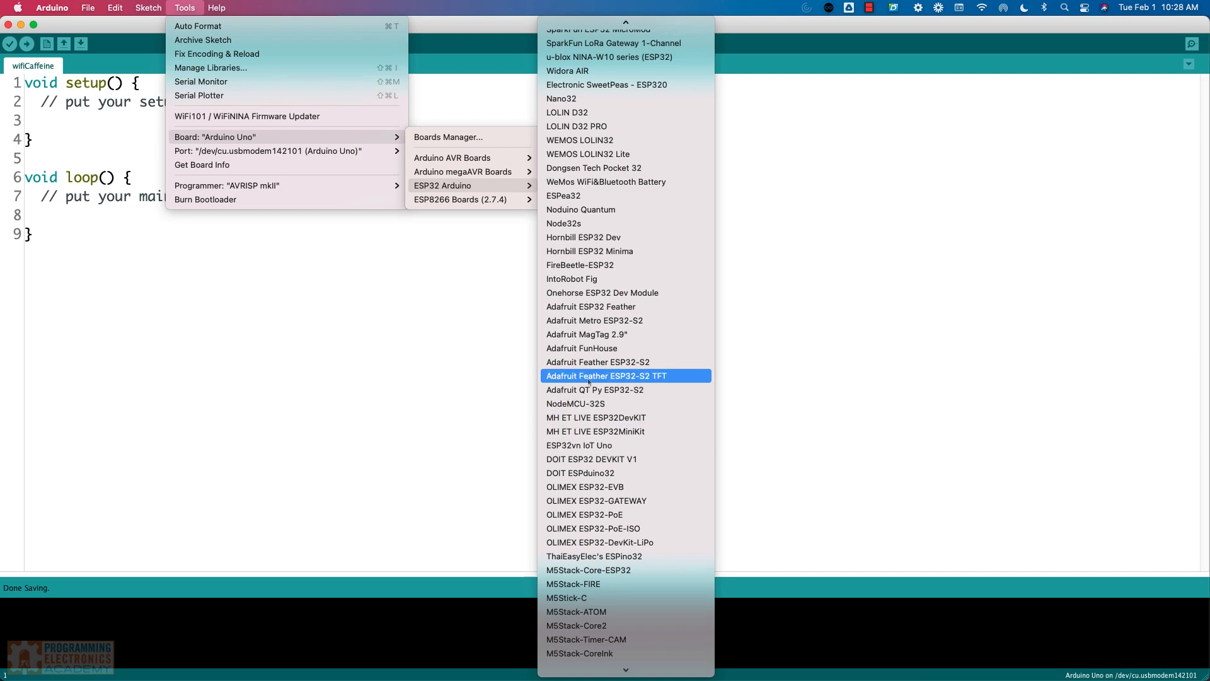
{"action": "mouse_move", "coordinate": [596, 362]}
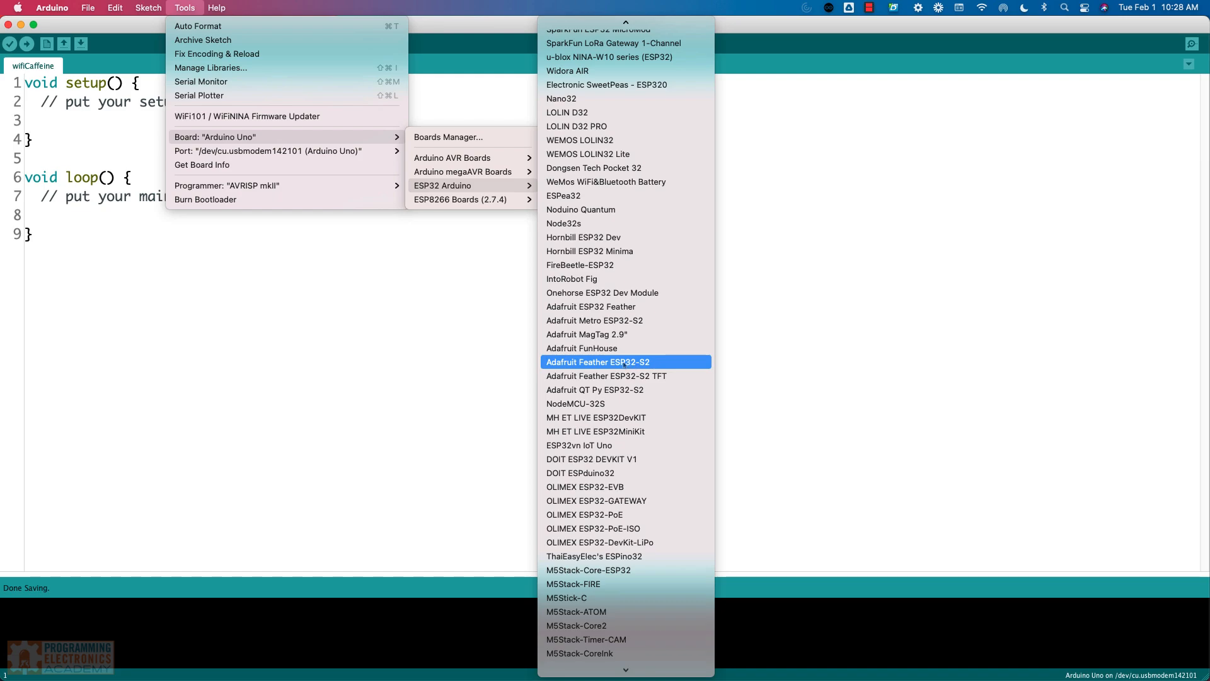
{"action": "left_click", "coordinate": [597, 361]}
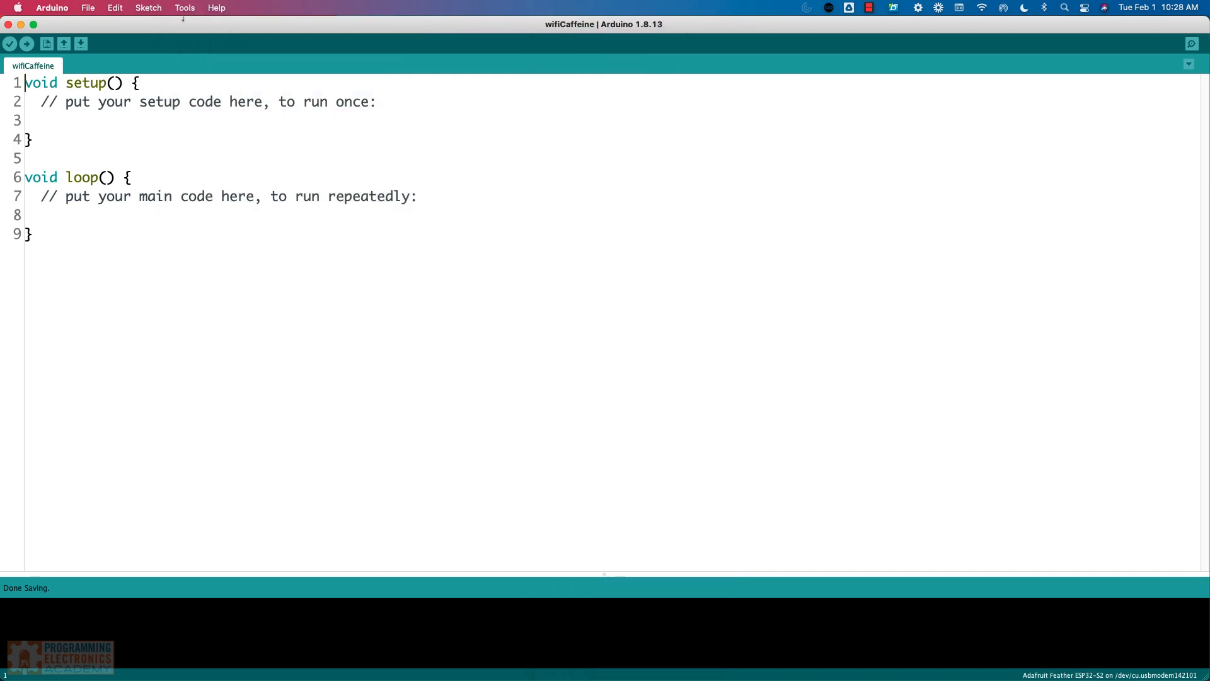
Step: Choose 115200 as the upload speed, then return to Tools to browse the Port list
{"action": "left_click", "coordinate": [185, 7]}
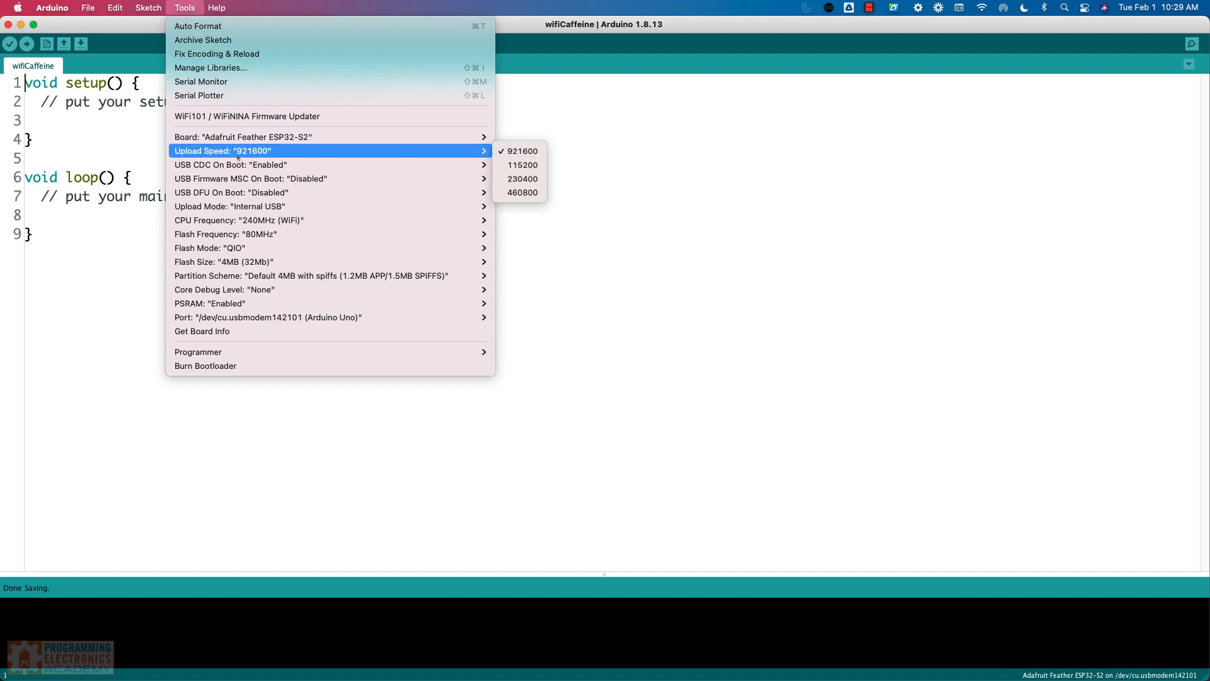
{"action": "mouse_move", "coordinate": [522, 165]}
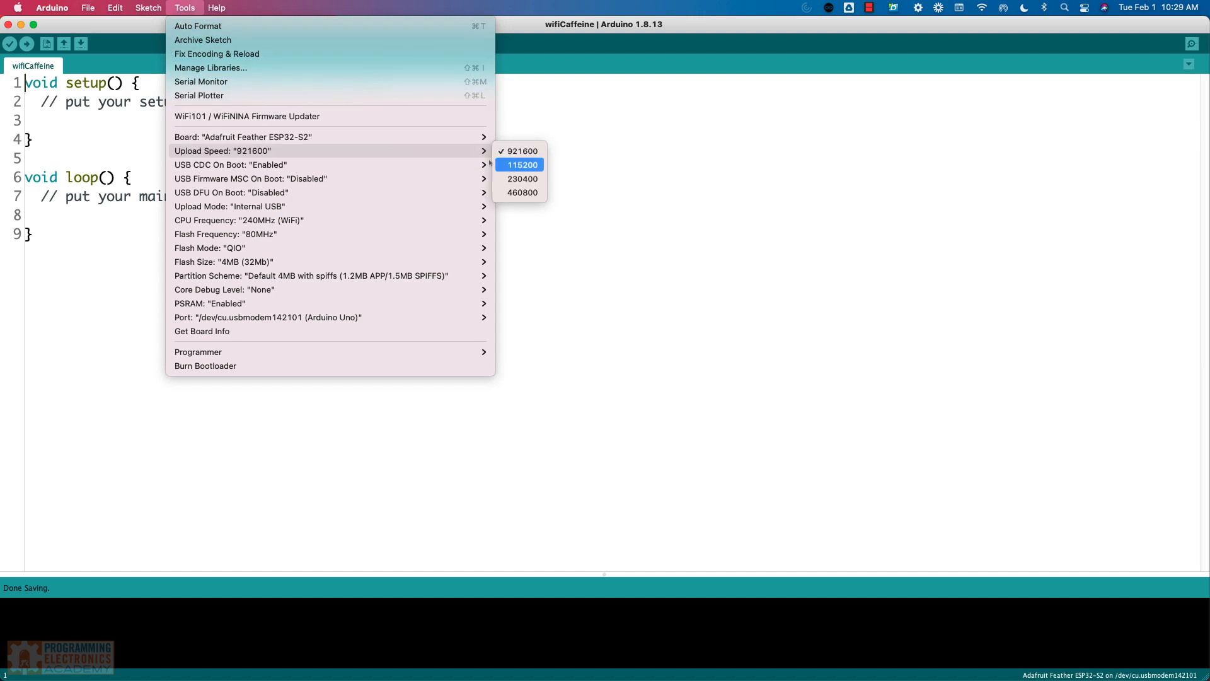
{"action": "mouse_move", "coordinate": [520, 165]}
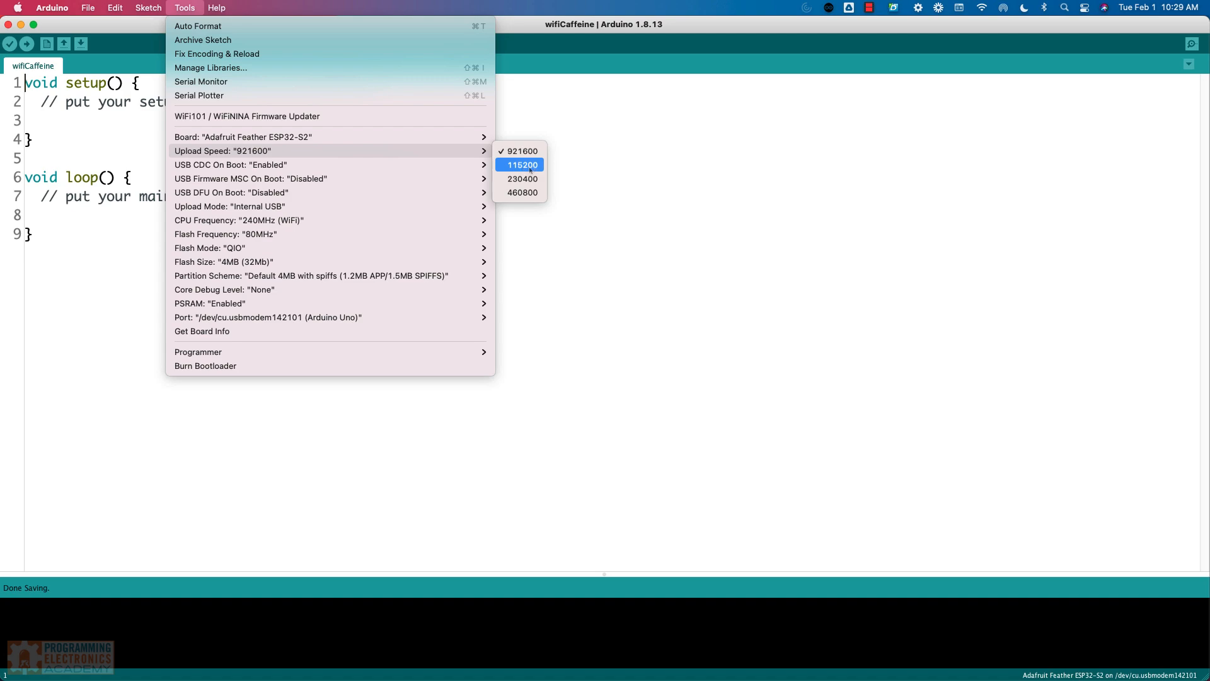
{"action": "mouse_move", "coordinate": [522, 164]}
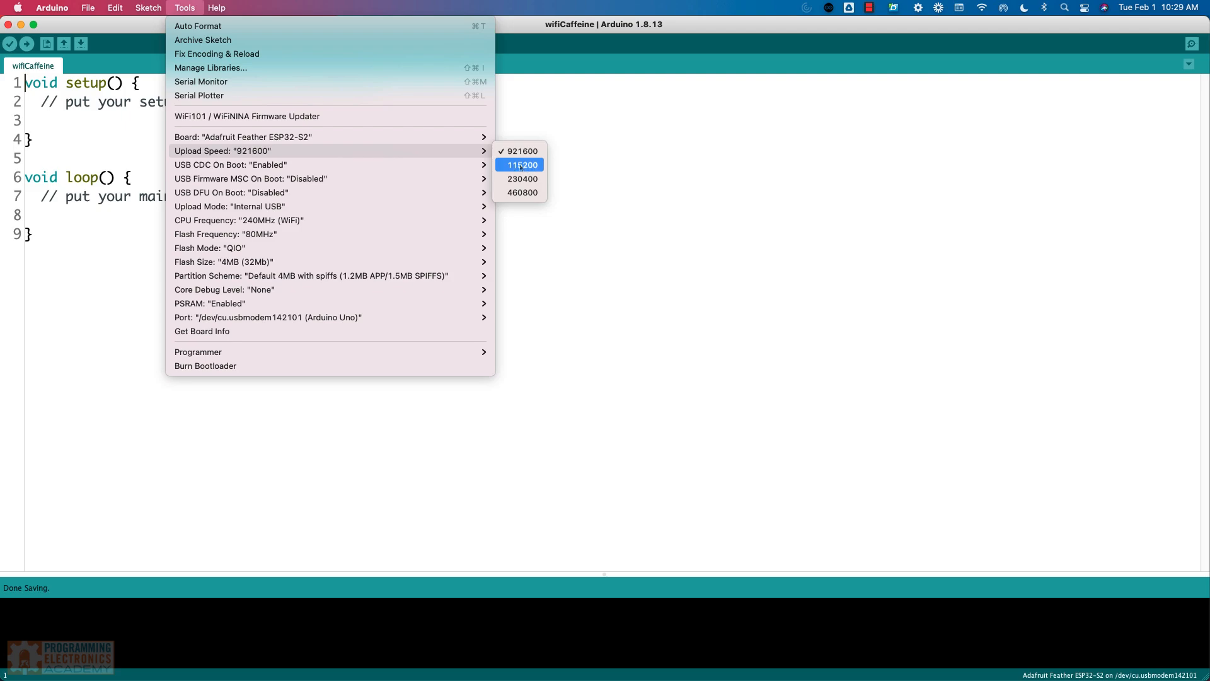
{"action": "left_click", "coordinate": [522, 164]}
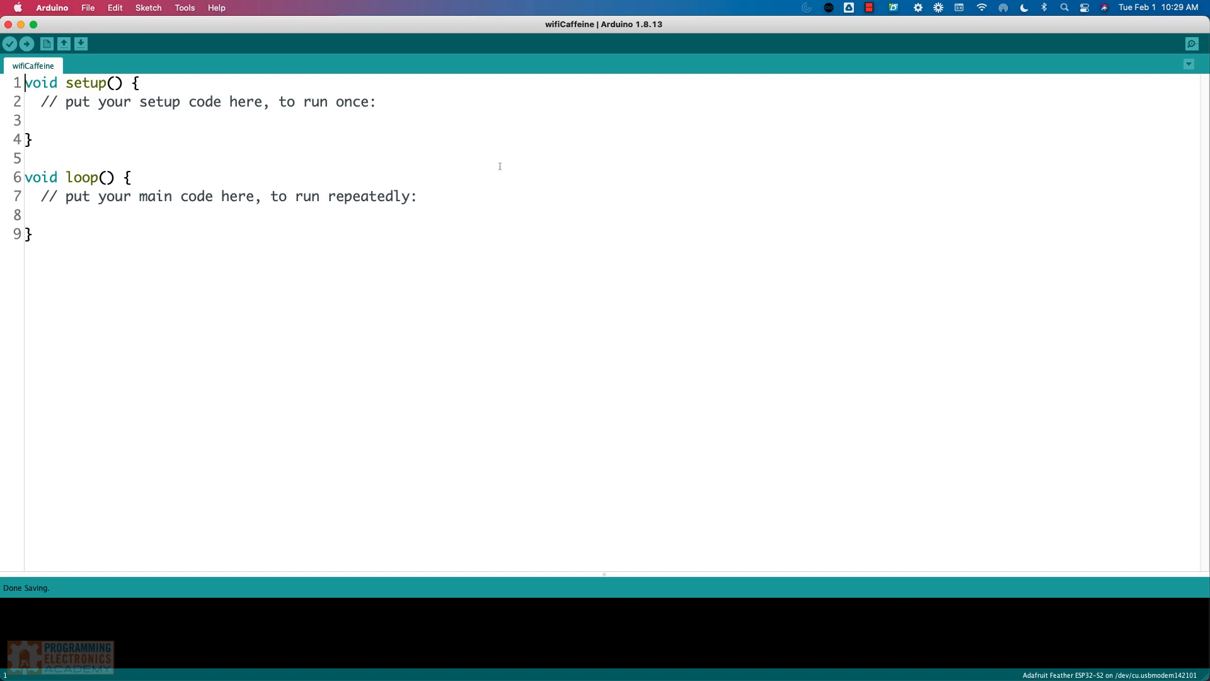
{"action": "left_click", "coordinate": [184, 6]}
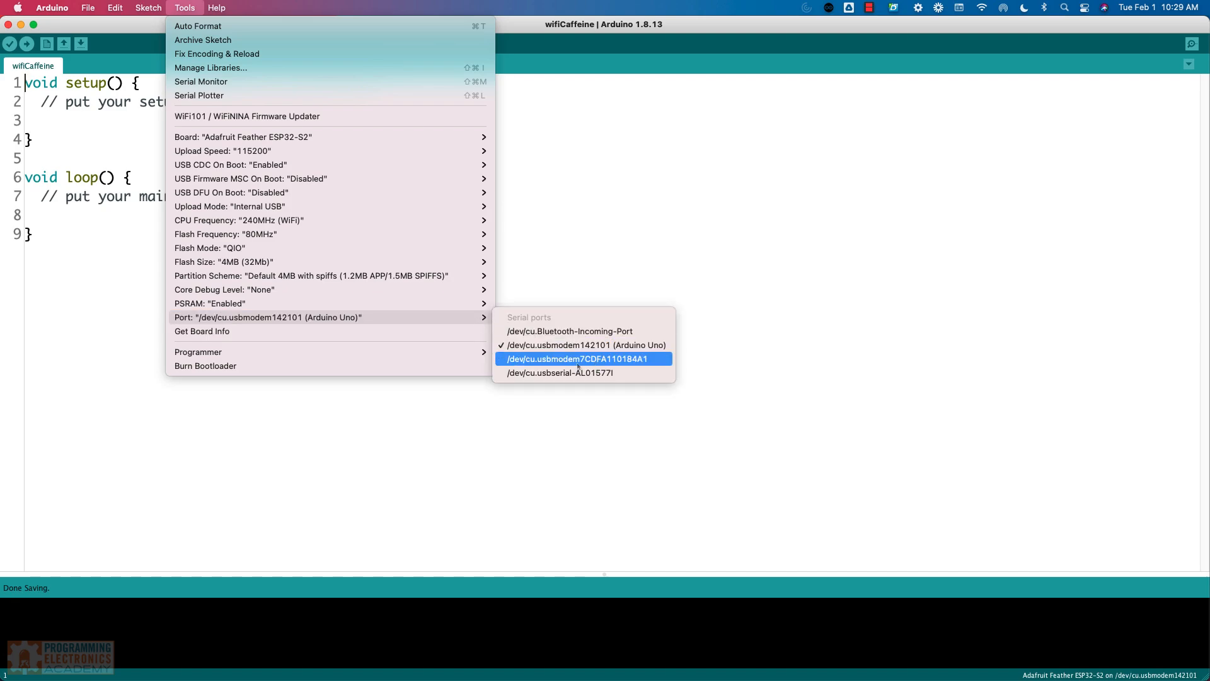
{"action": "mouse_move", "coordinate": [647, 364]}
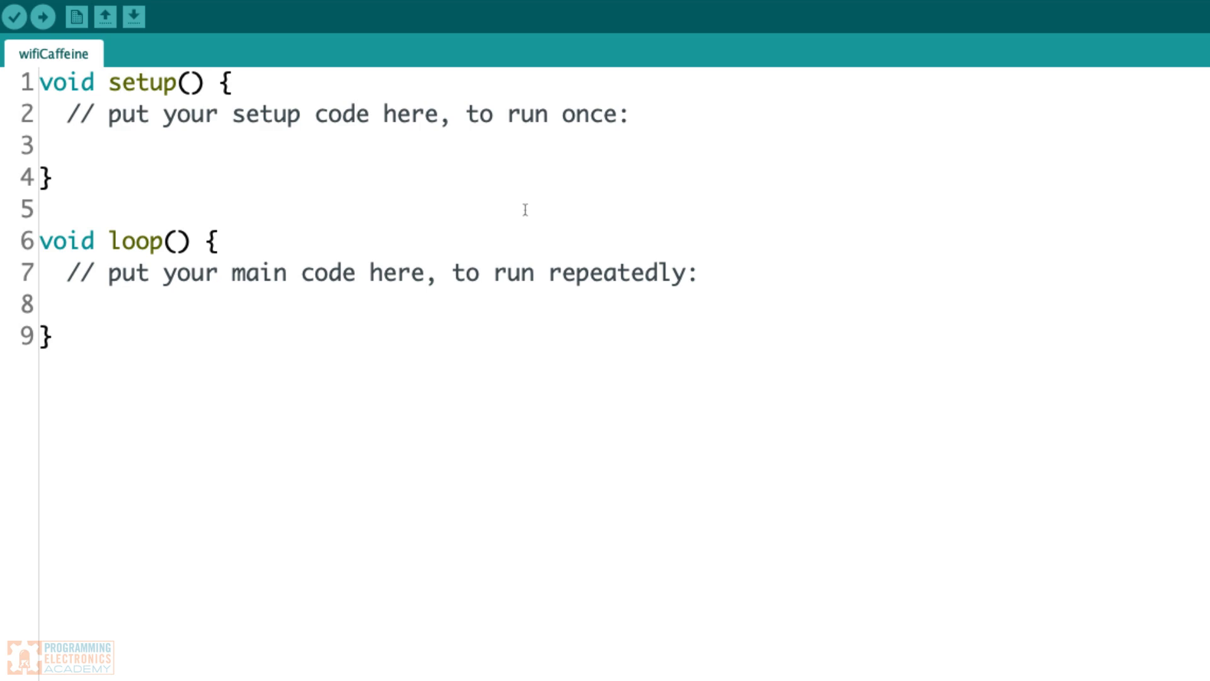
{"action": "mouse_move", "coordinate": [338, 160]}
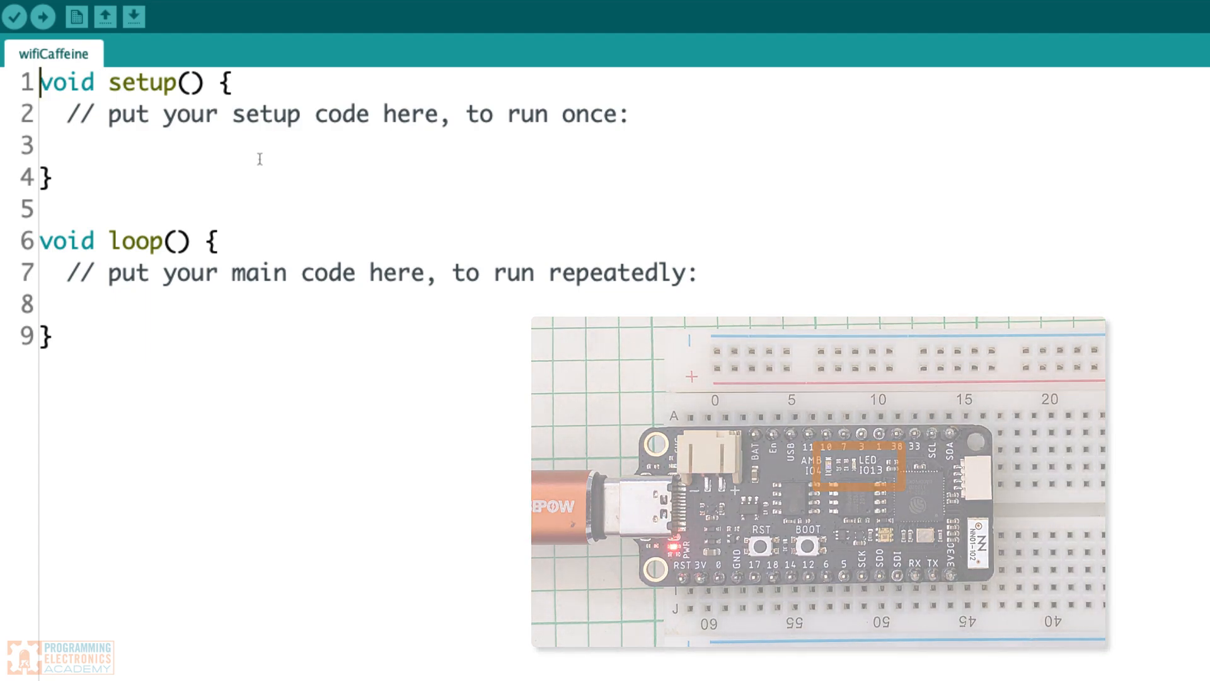
Step: Enter pinMode(13, OUTPUT) in setup and digitalWrite(13, HIGH) with delay(1000) in loop
{"action": "type", "text": "pinMode(13, OUTPUT);"}
{"action": "type", "text": "digitalWrite"}
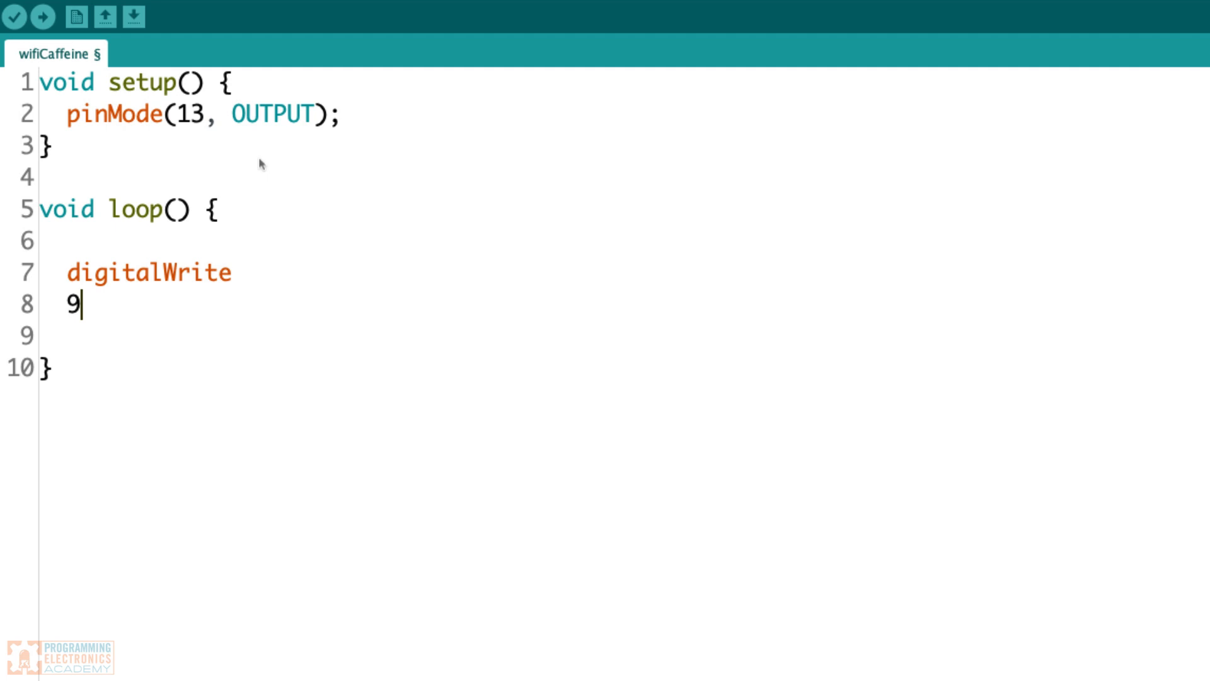
{"action": "type", "text": "(13, HIGH);"}
{"action": "type", "text": "del"}
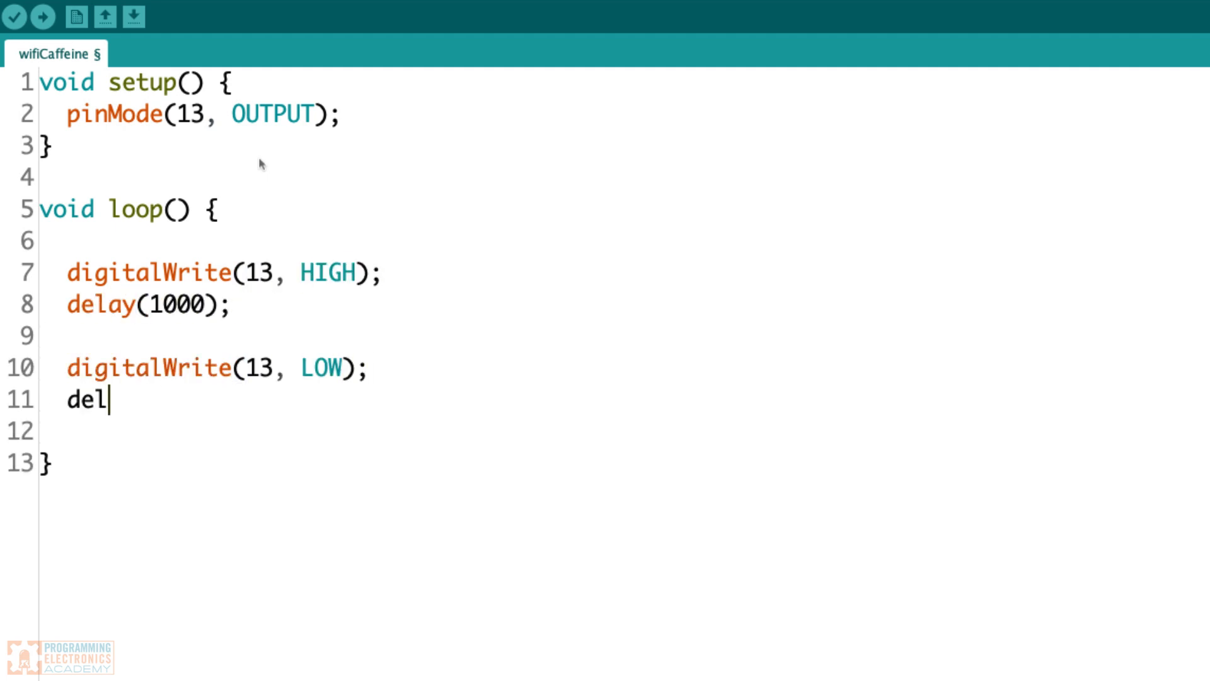
{"action": "type", "text": "ay(1000);"}
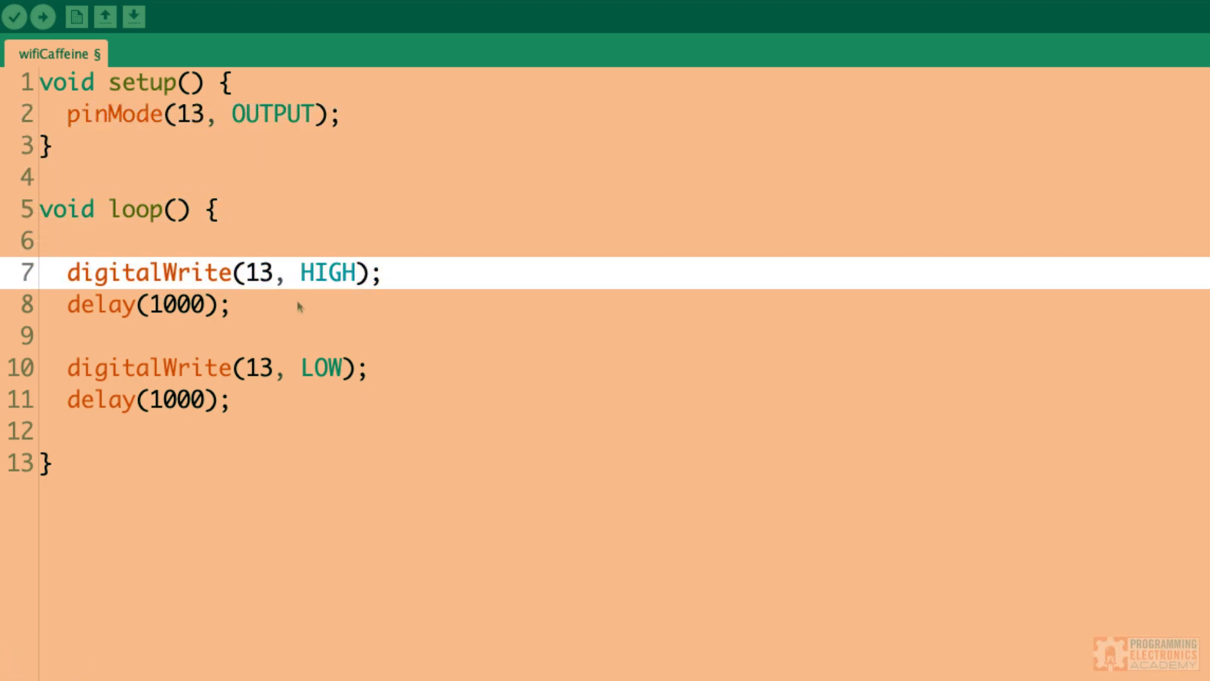
{"action": "left_click", "coordinate": [42, 240]}
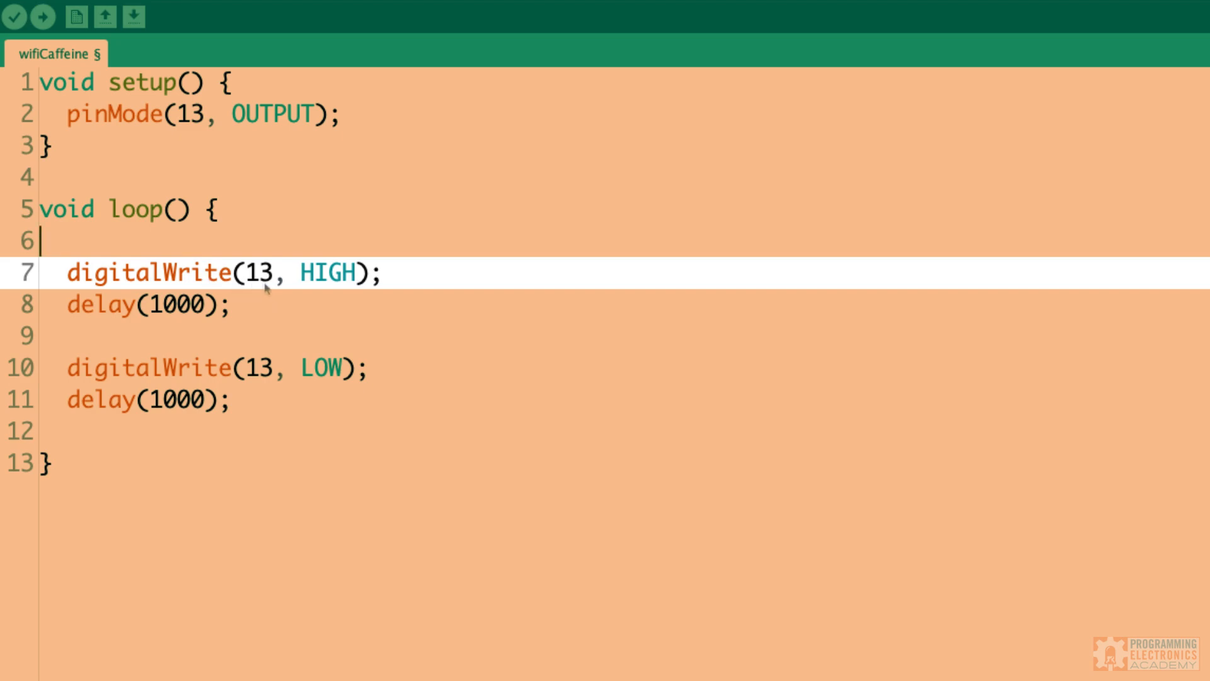
{"action": "mouse_move", "coordinate": [357, 279]}
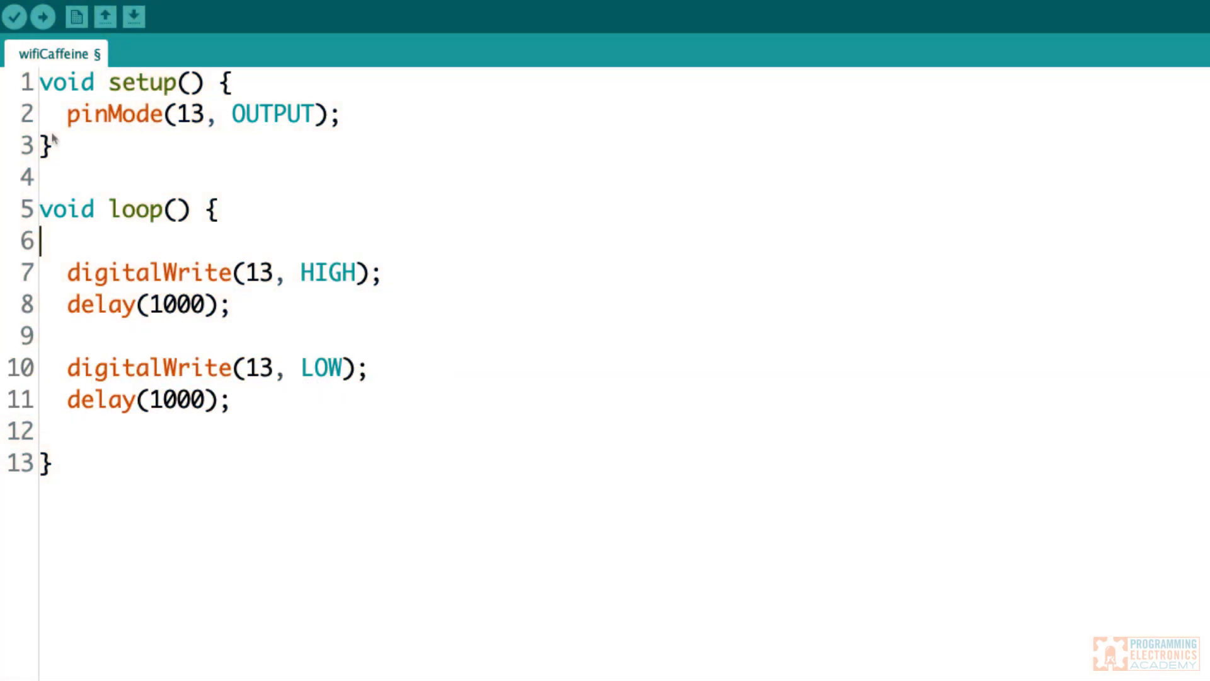
{"action": "left_click", "coordinate": [10, 11]}
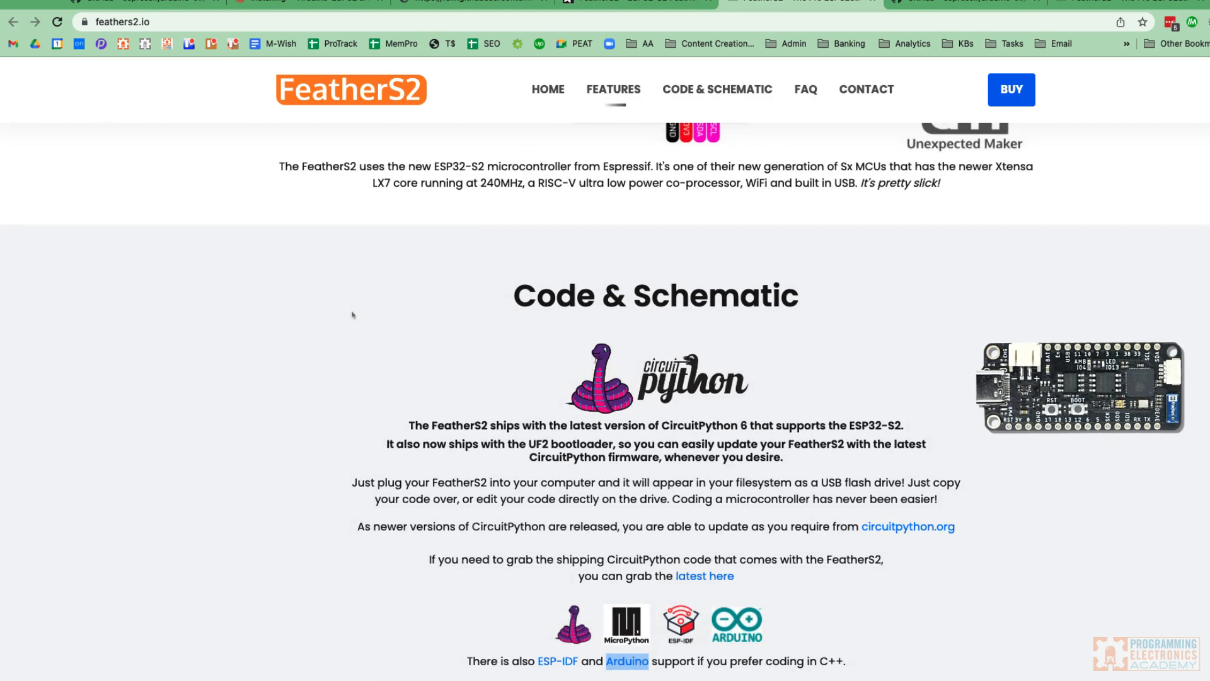
{"action": "scroll", "scroll_direction": "down", "scroll_amount": 3}
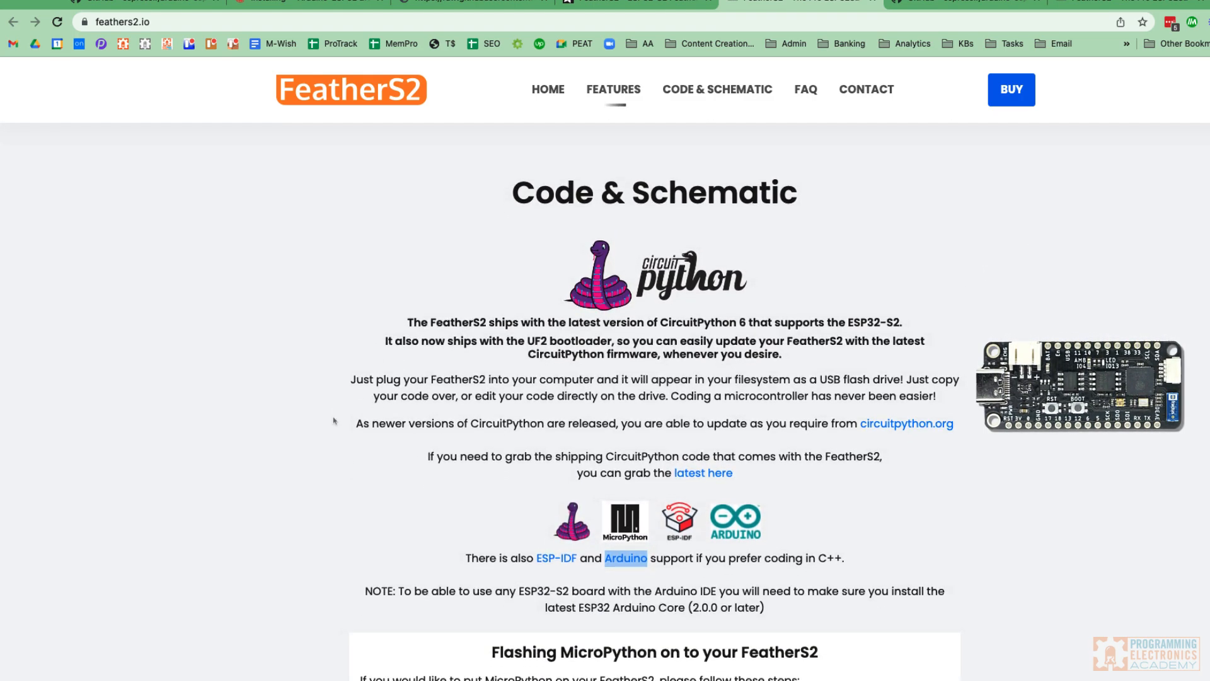
{"action": "scroll", "scroll_direction": "down", "scroll_amount": 3}
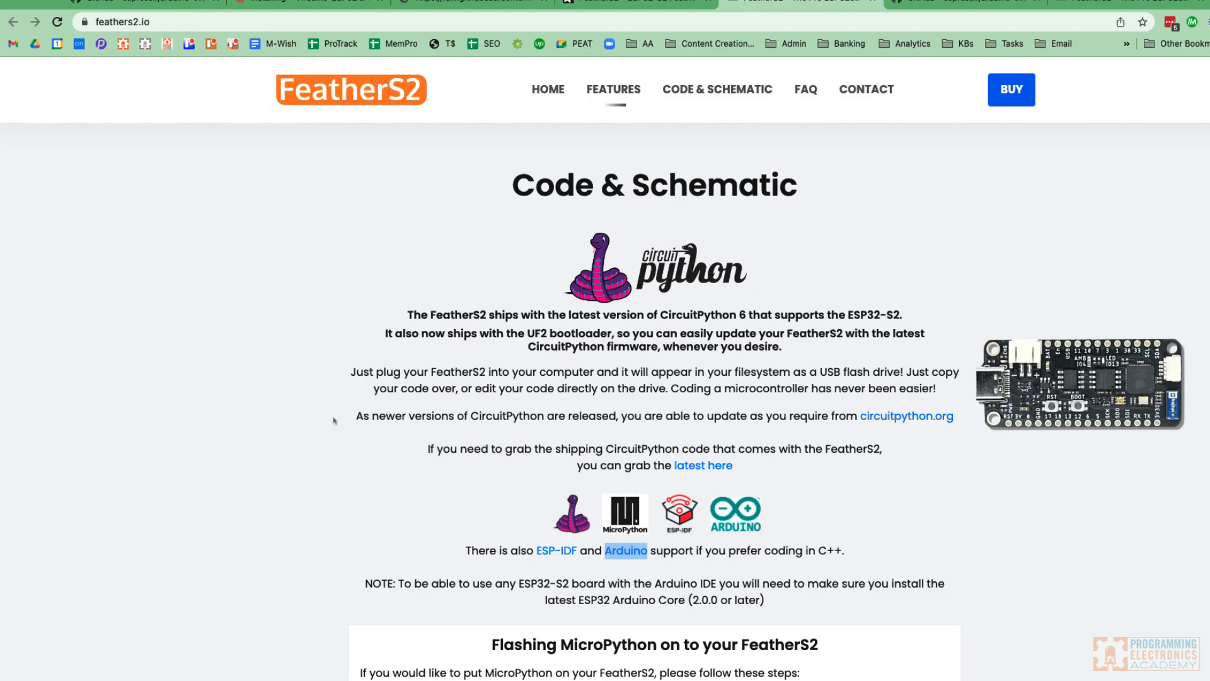
{"action": "scroll", "scroll_direction": "down", "scroll_amount": 3}
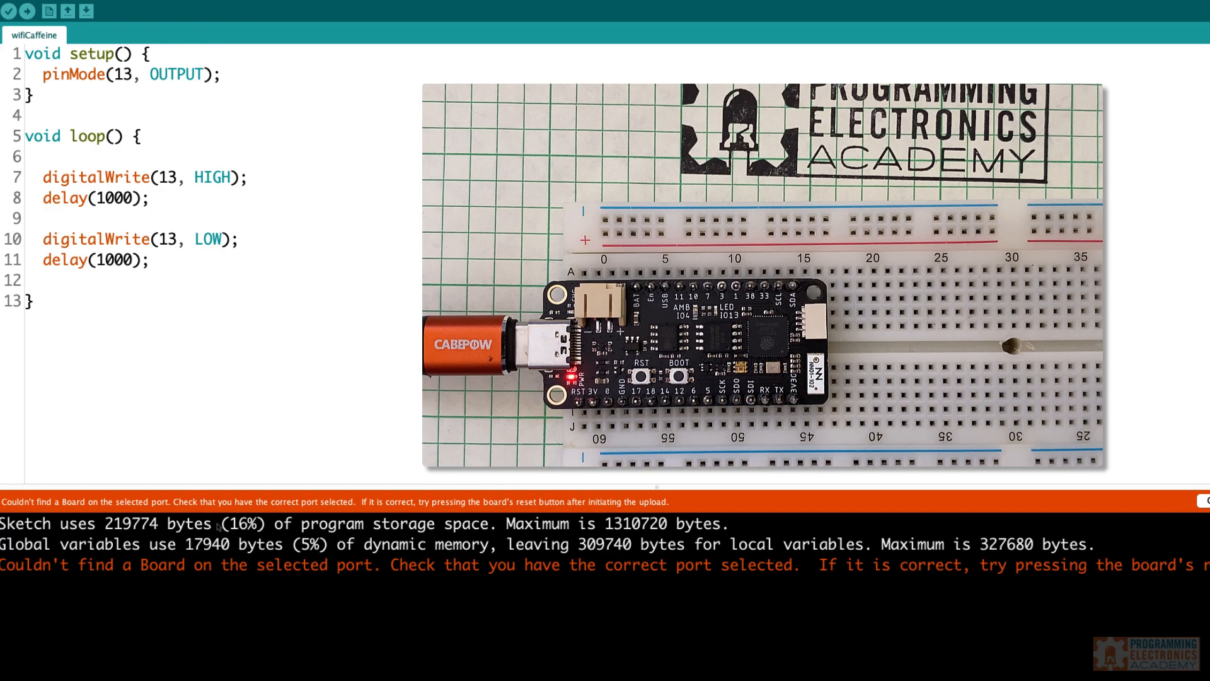
Step: Select port /dev/cu.usbmodem01 (ESP32S2 Dev Module) and upload the blink sketch to the board
{"action": "left_click", "coordinate": [195, 8]}
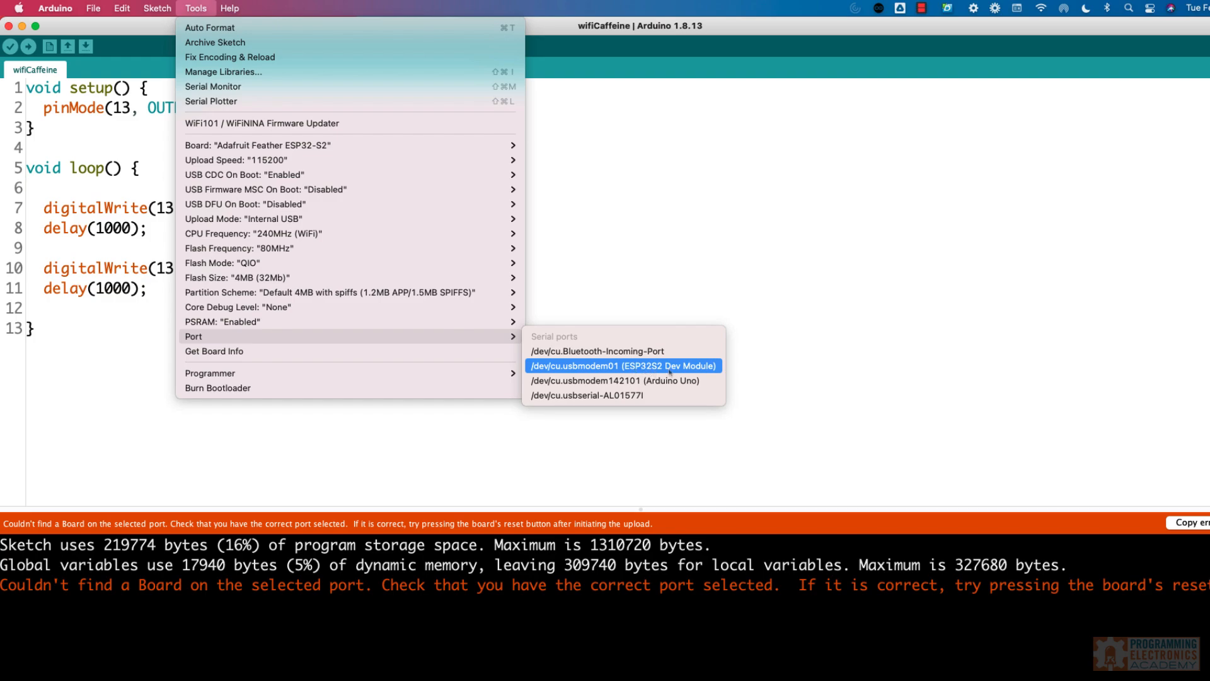
{"action": "left_click", "coordinate": [621, 365]}
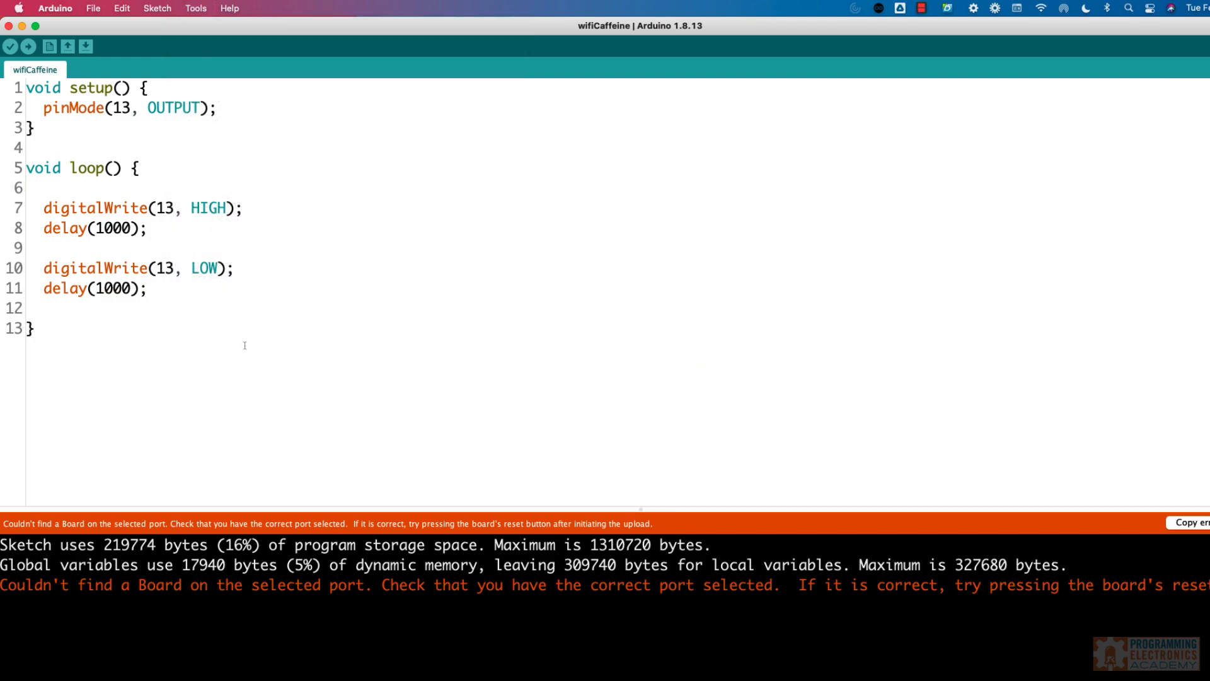
{"action": "left_click", "coordinate": [29, 46]}
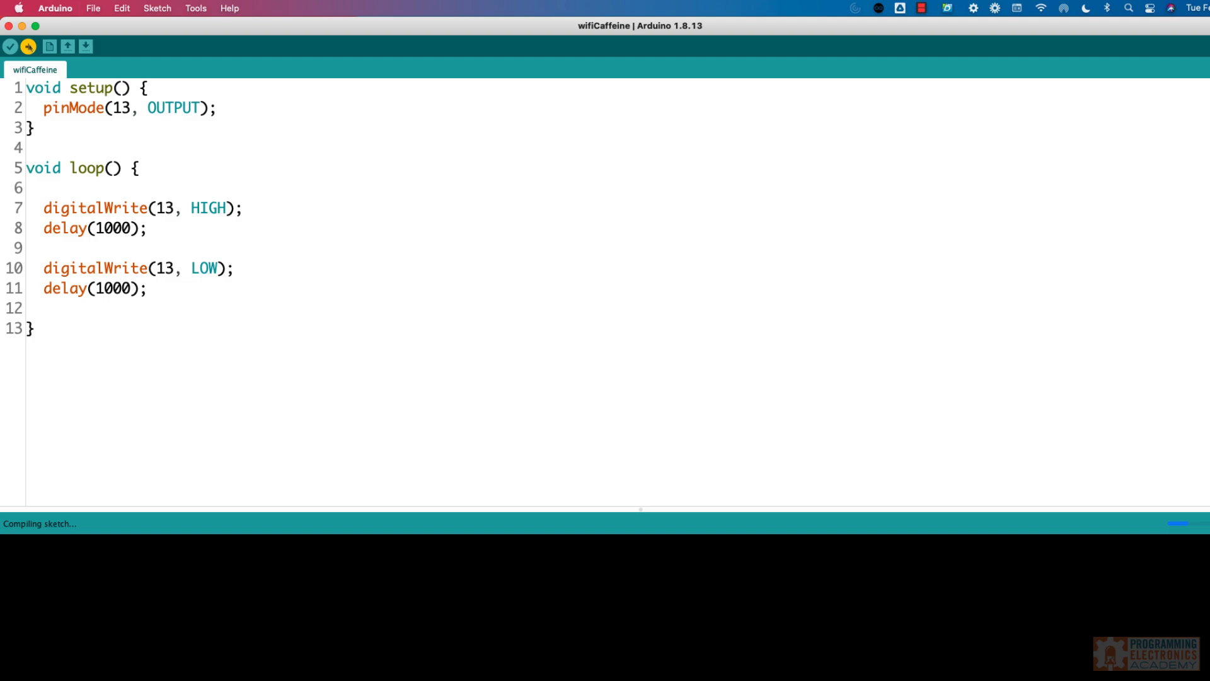
{"action": "left_click", "coordinate": [28, 46]}
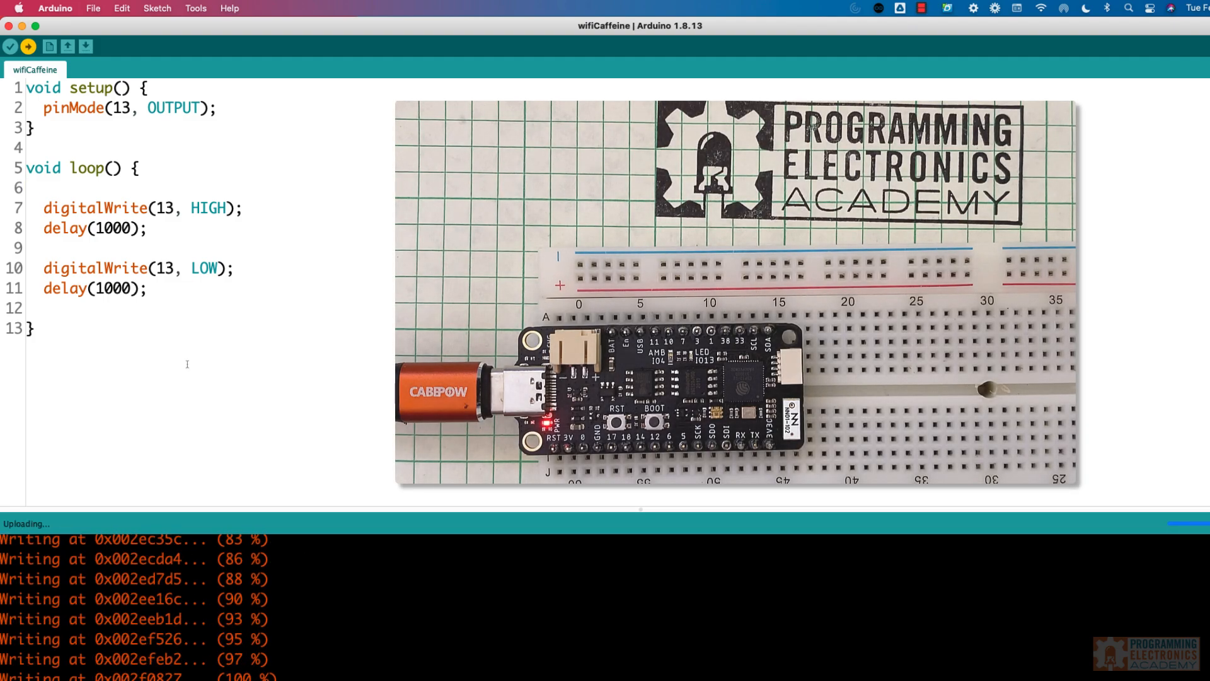